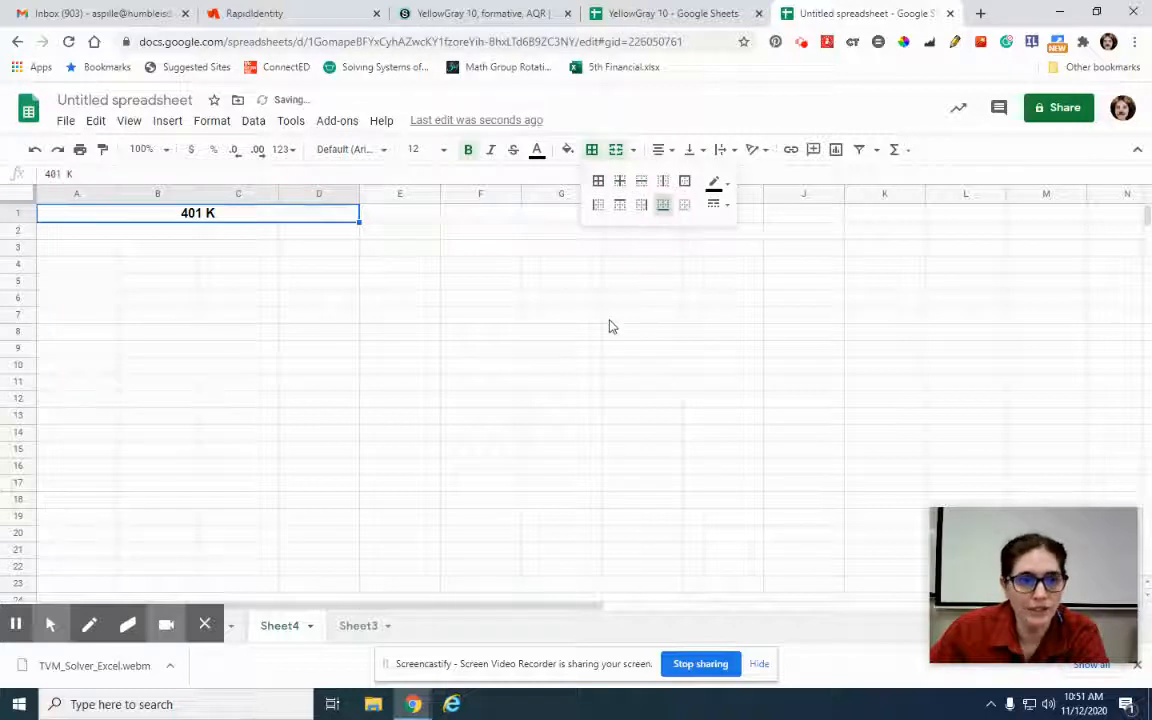
# - Add a bottom border under the title and enter the Salary 100000 and company match 4% rows
pyautogui.click(642, 315)
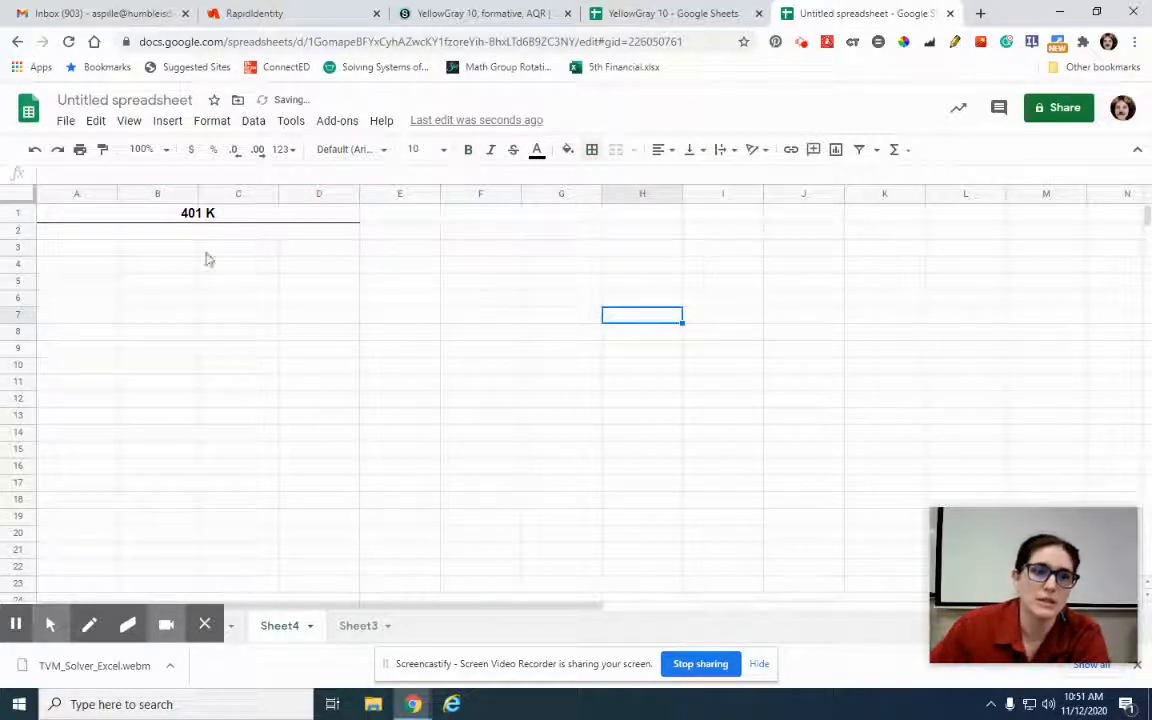
pyautogui.click(77, 264)
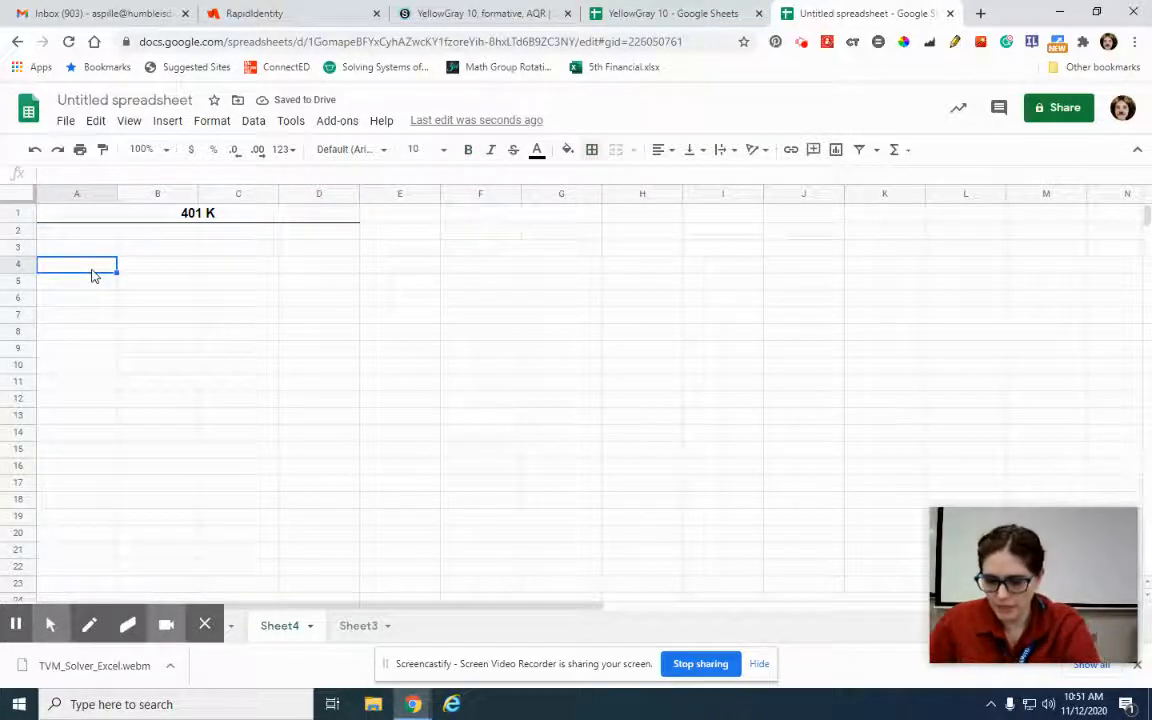
pyautogui.write('Salary')
pyautogui.click(157, 264)
pyautogui.write('100000')
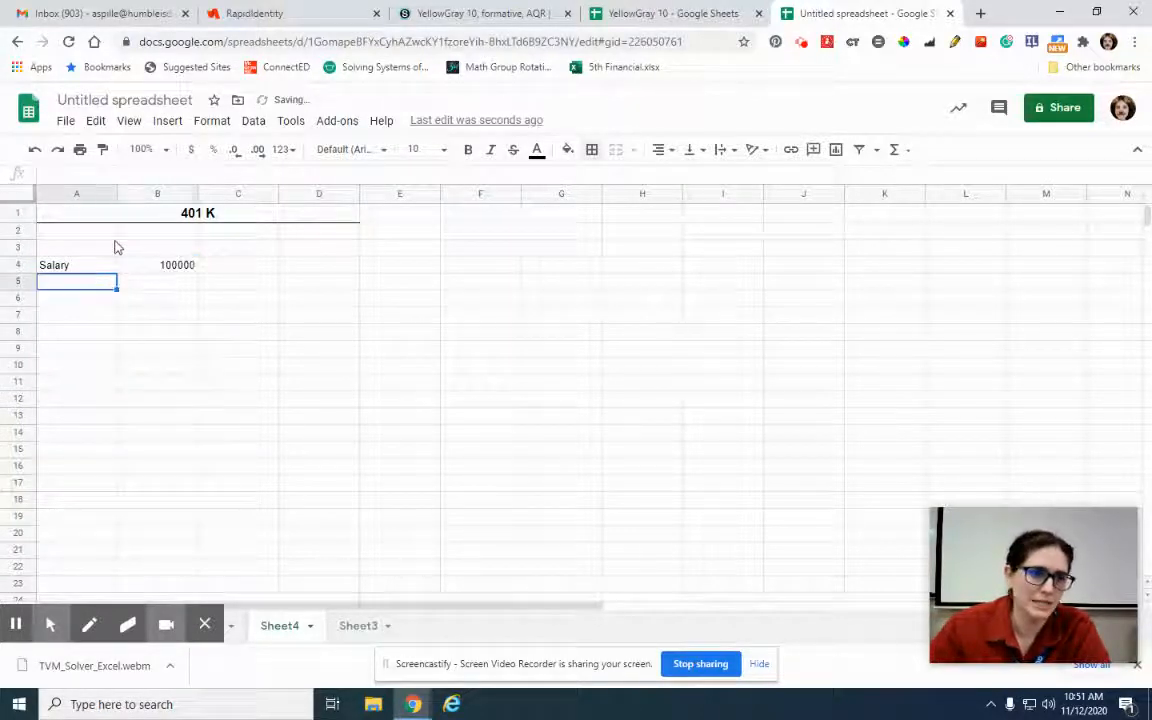
pyautogui.click(238, 264)
pyautogui.write('yearly')
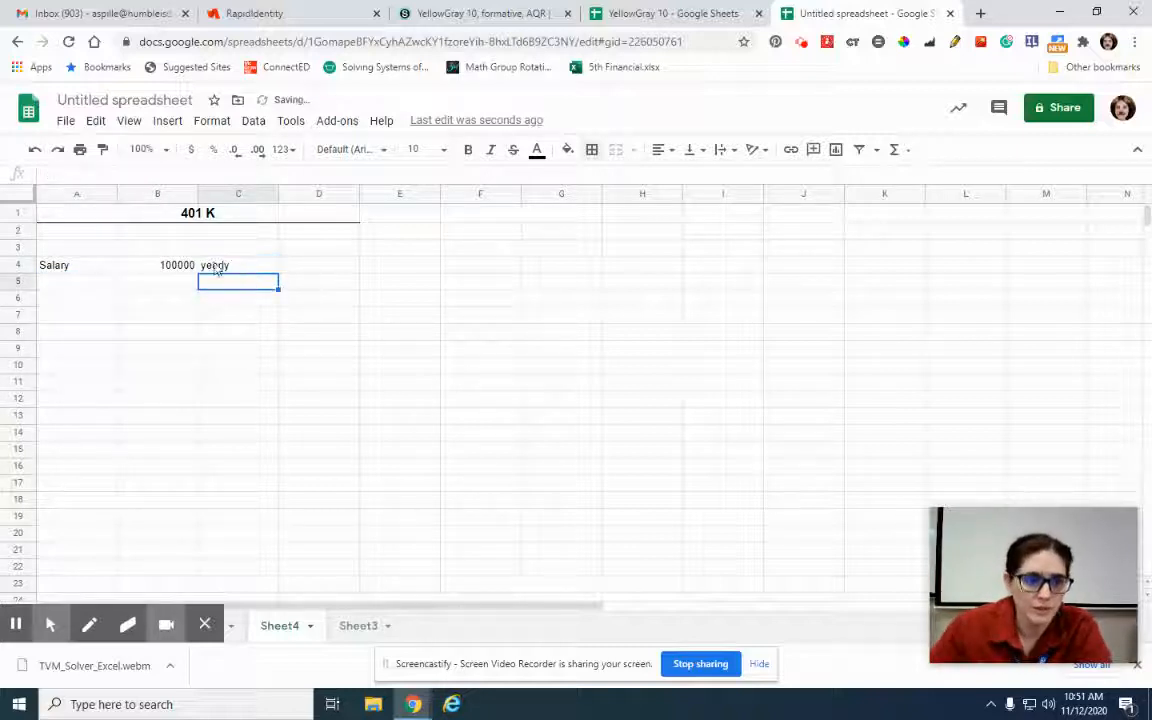
pyautogui.write('com')
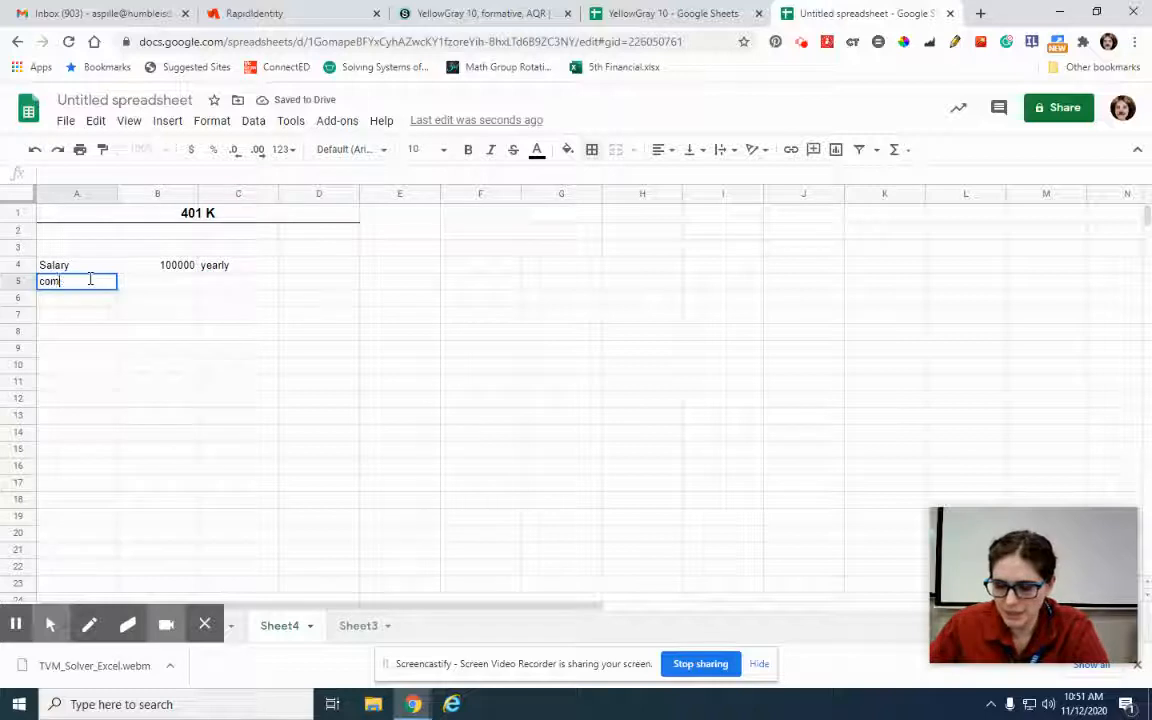
pyautogui.write('pany')
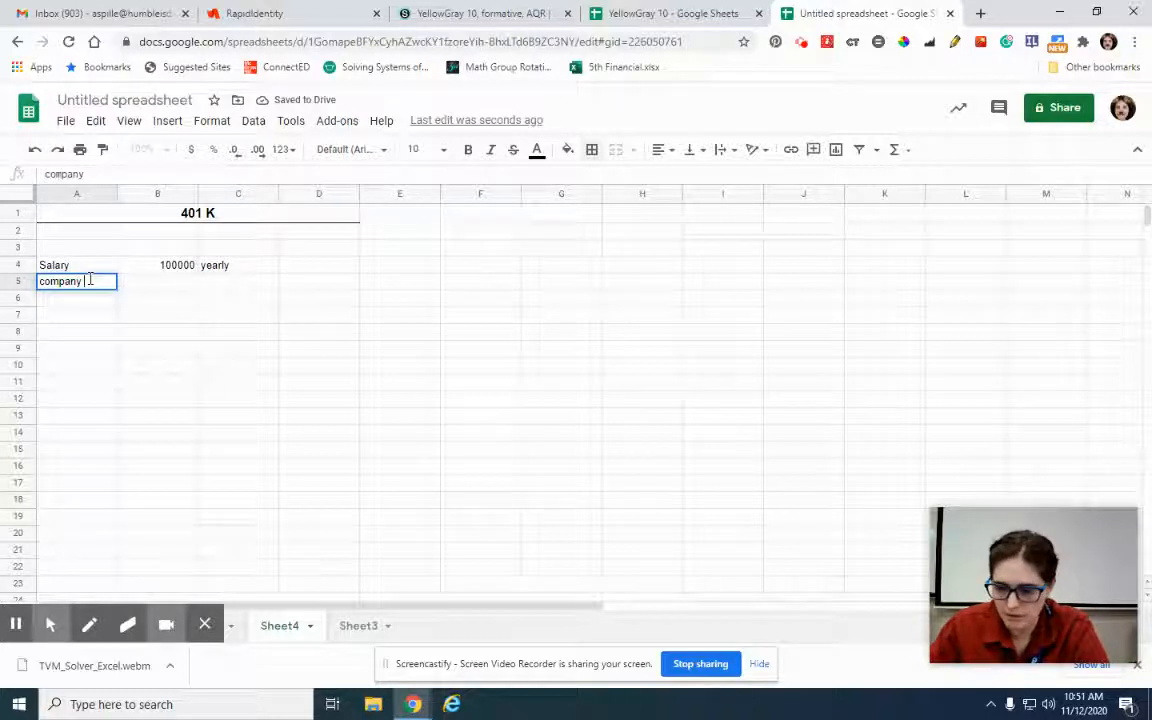
pyautogui.write('match')
pyautogui.click(157, 281)
pyautogui.write('4')
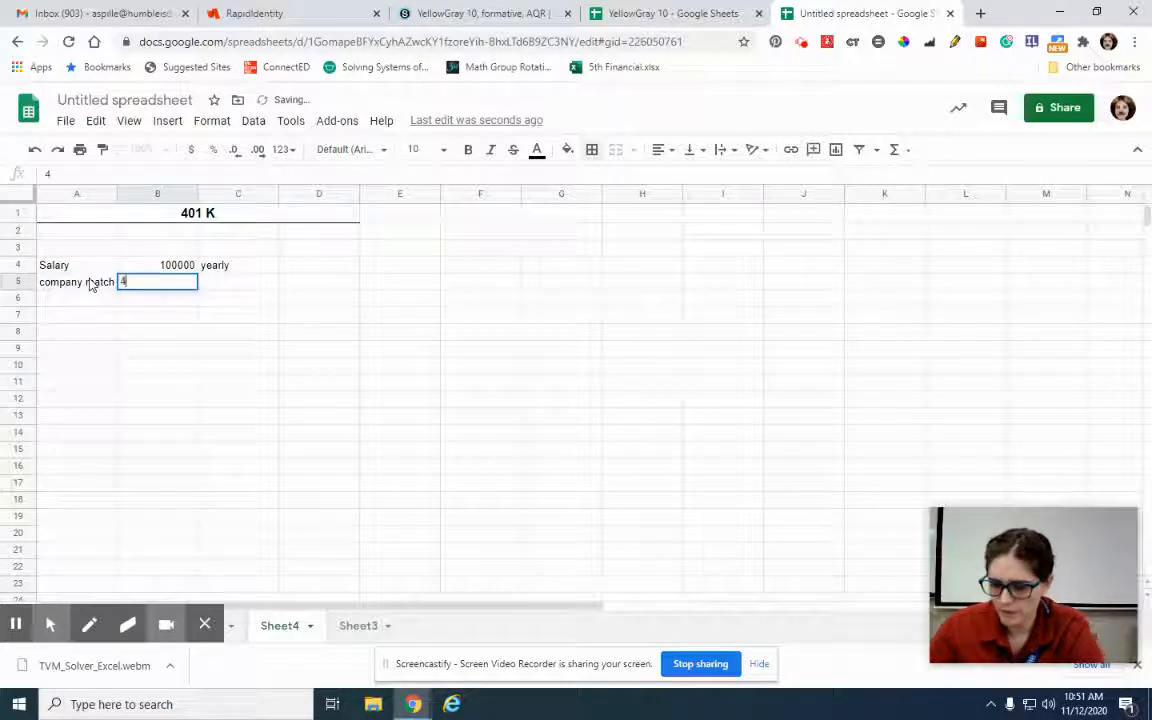
pyautogui.write('%')
pyautogui.press('Return')
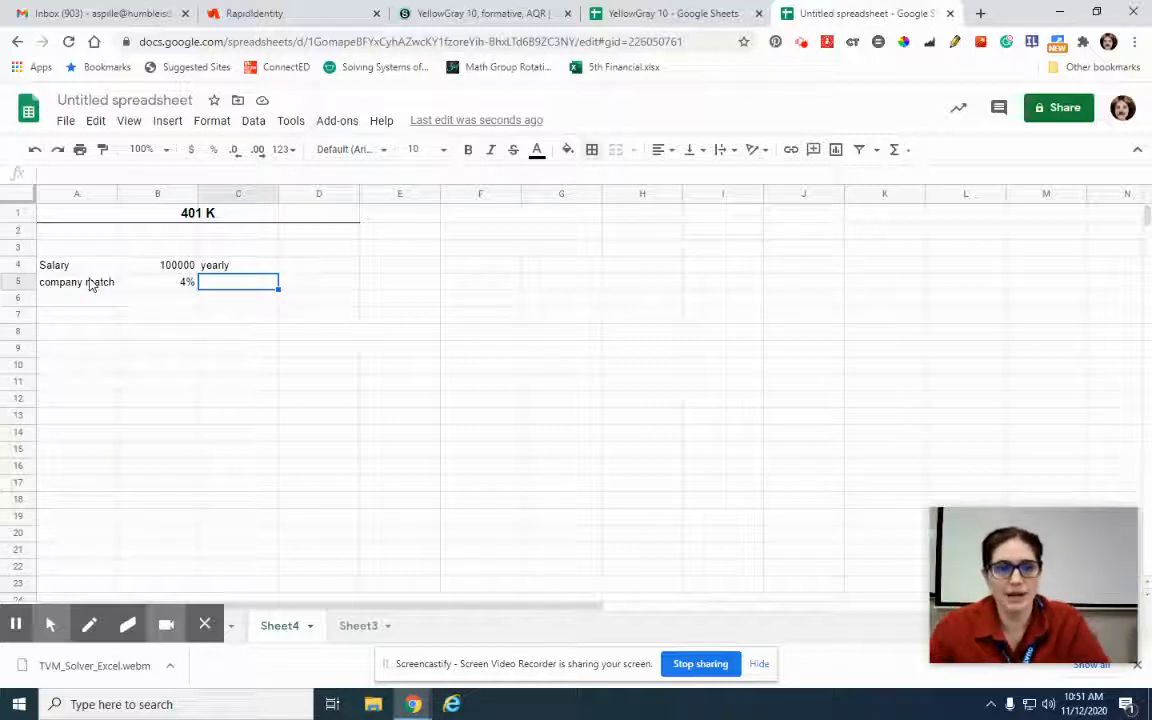
# - Enter Your contribution 6%, then add the =B5*B4 and =B6*B4 formulas giving 4000 and 6000
pyautogui.click(76, 297)
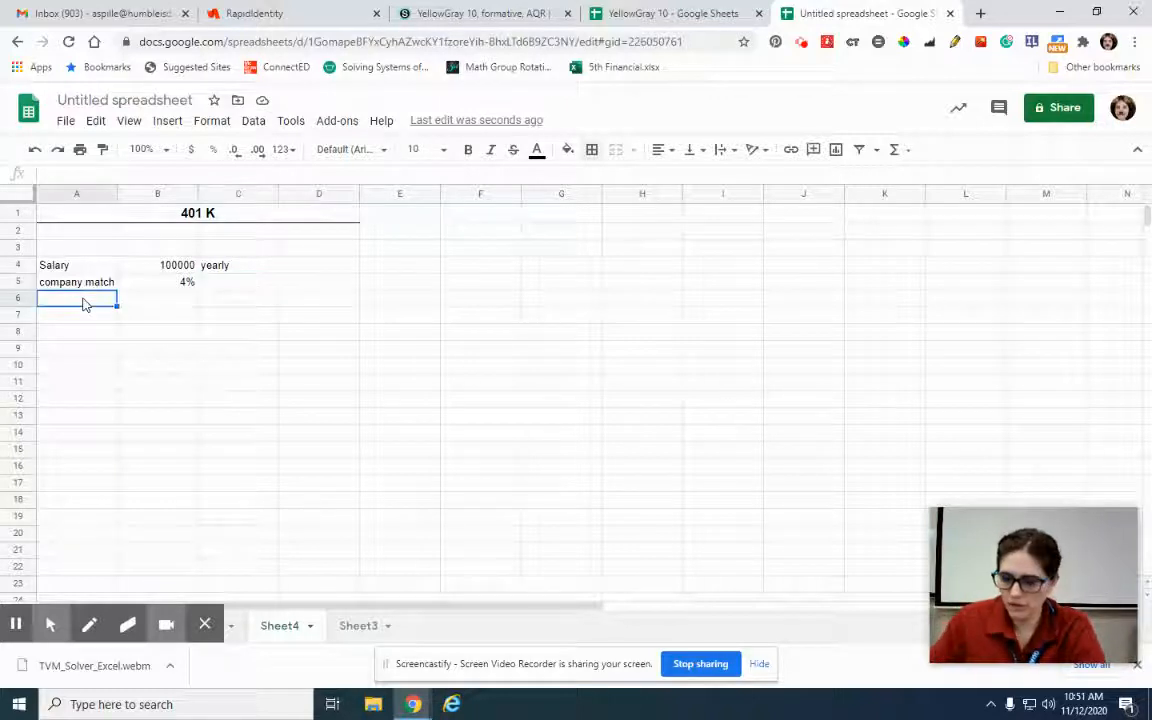
pyautogui.write('Your c')
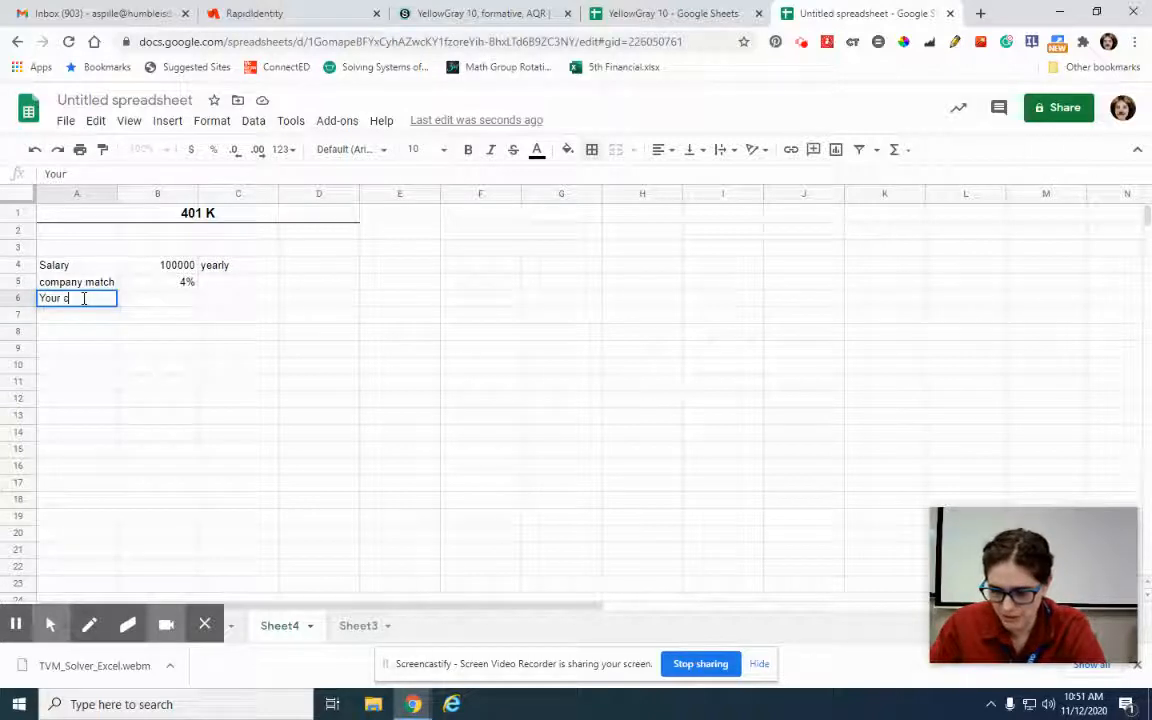
pyautogui.write('ontirbutin')
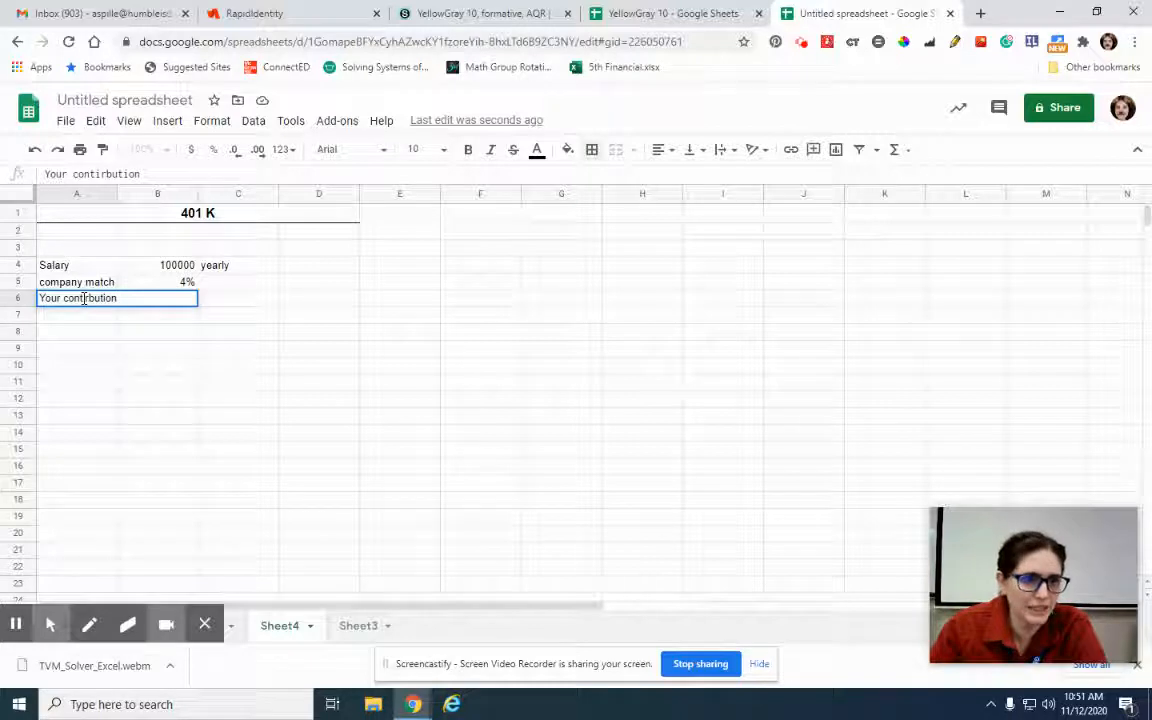
pyautogui.write('6%')
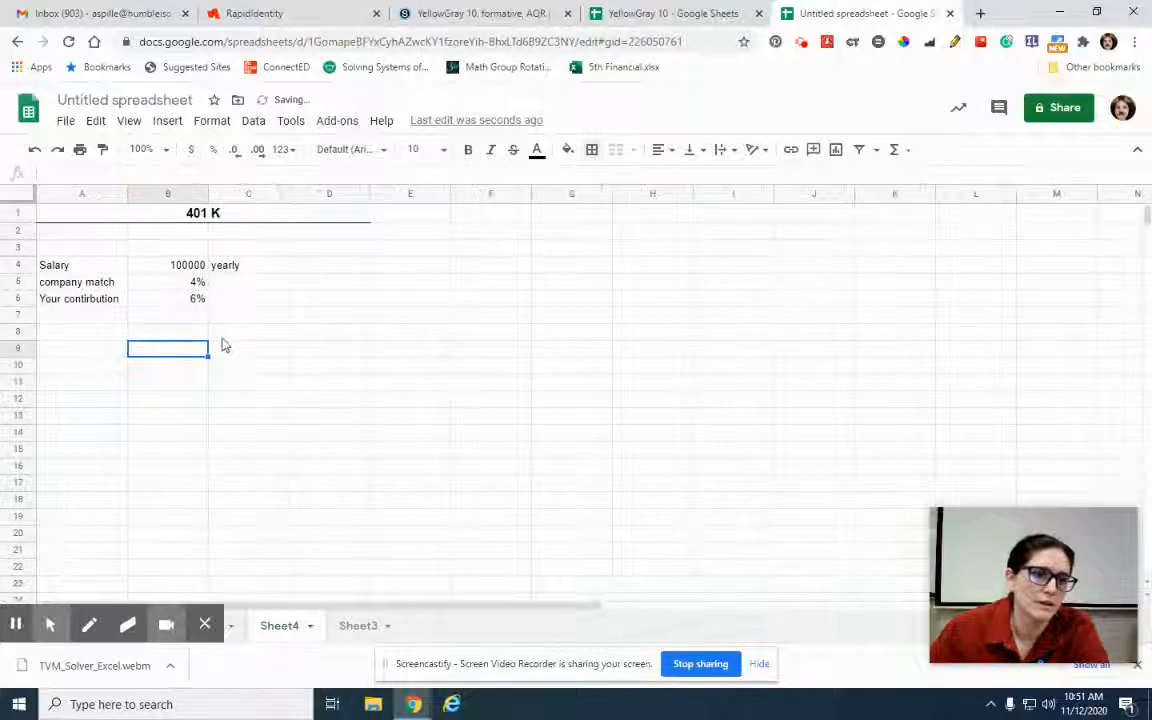
pyautogui.click(248, 282)
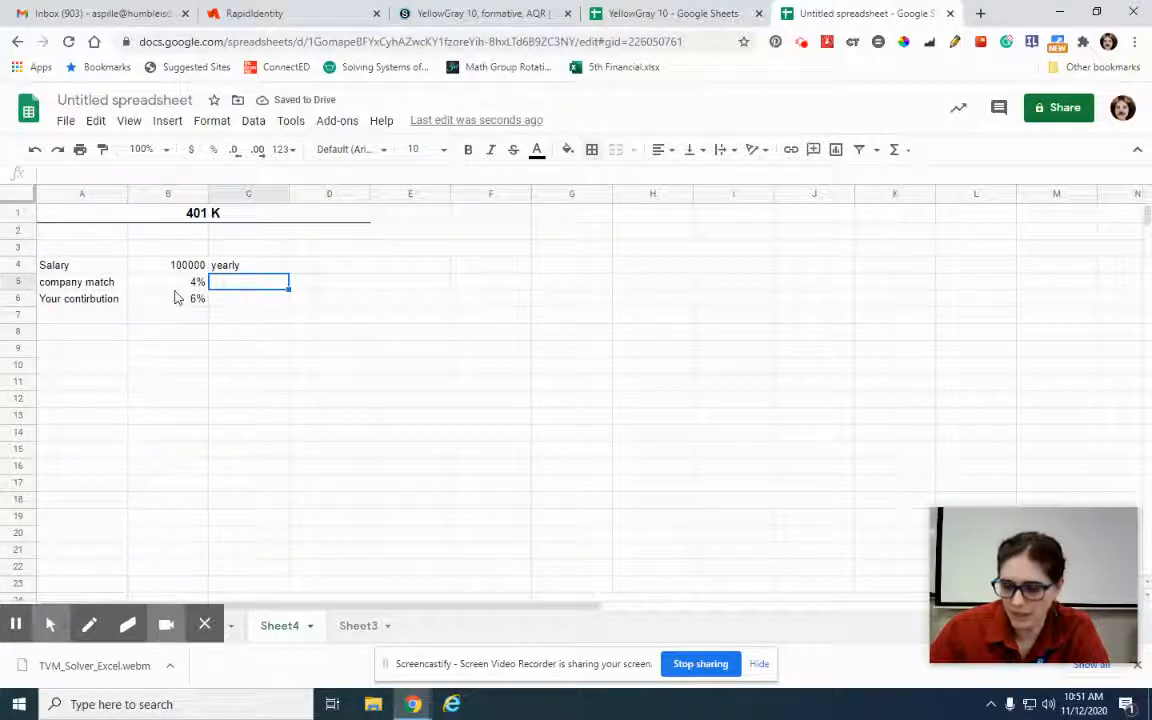
pyautogui.write('=')
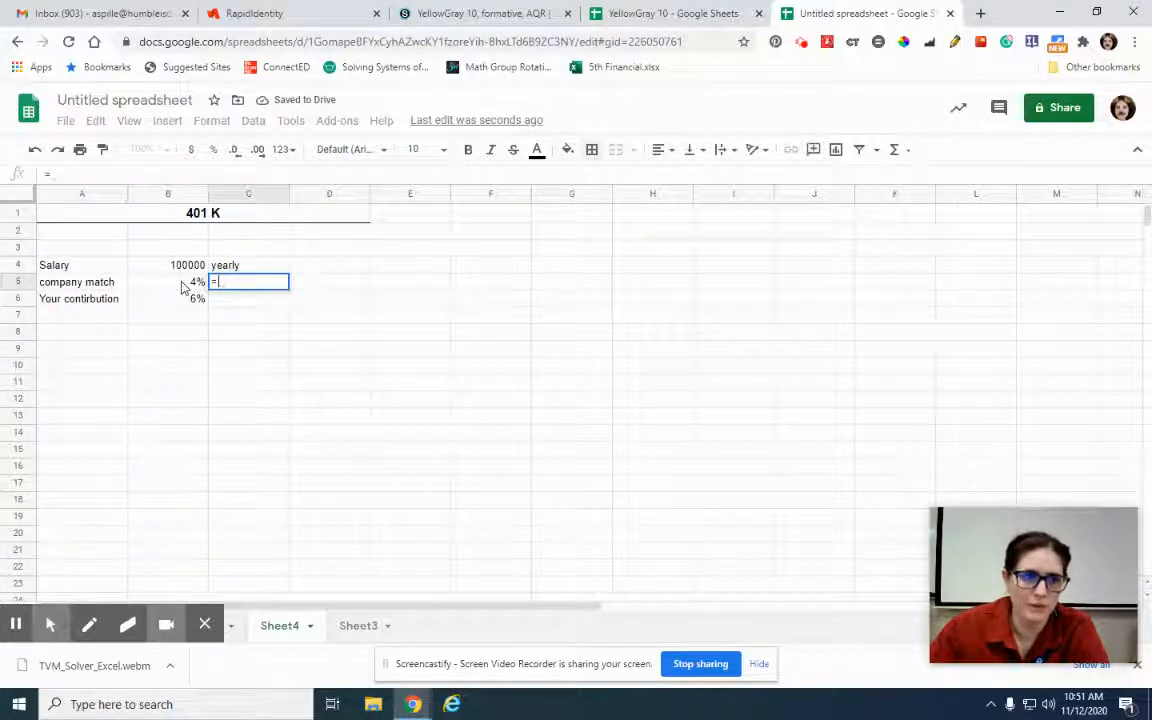
pyautogui.write('B5*B4')
pyautogui.click(248, 298)
pyautogui.write('=B6')
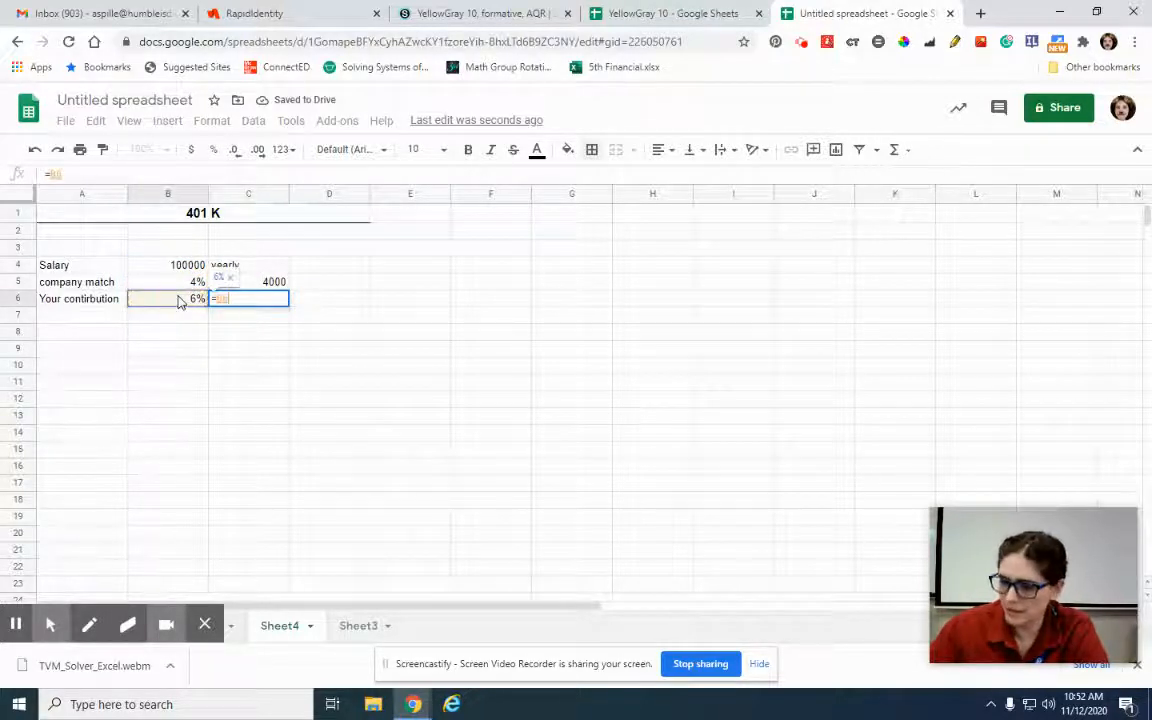
pyautogui.press('Return')
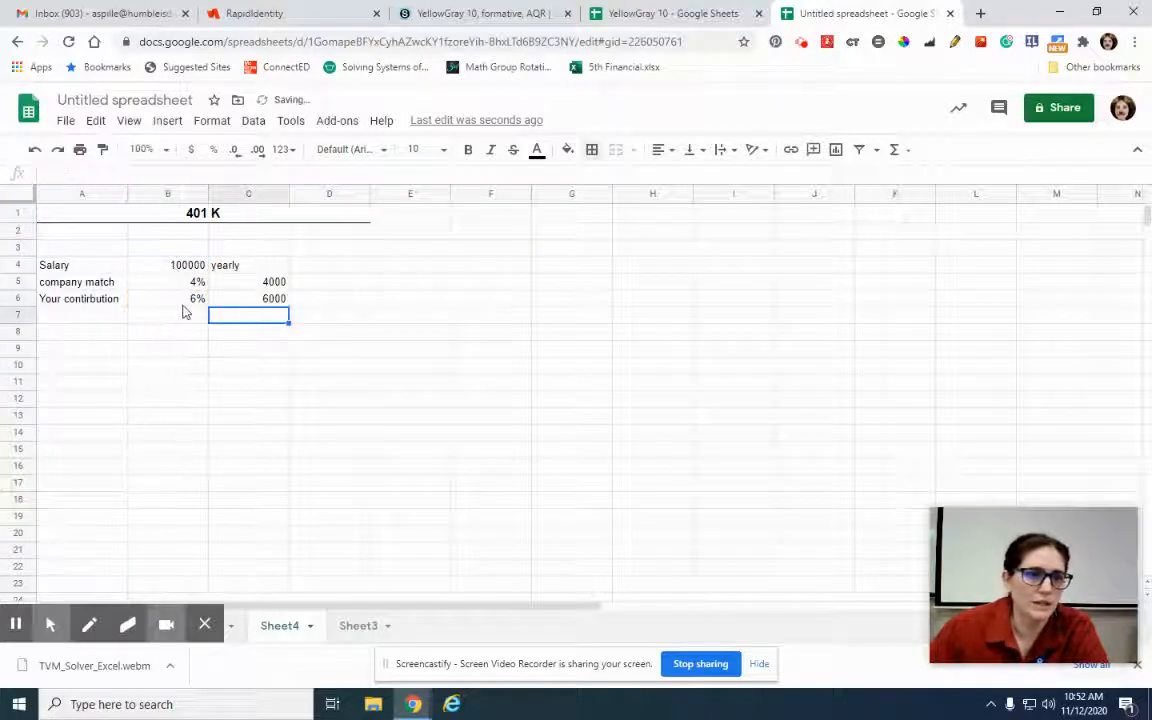
# - Fill the salary, match and contribution values in B4:B6 with orange
pyautogui.click(167, 264)
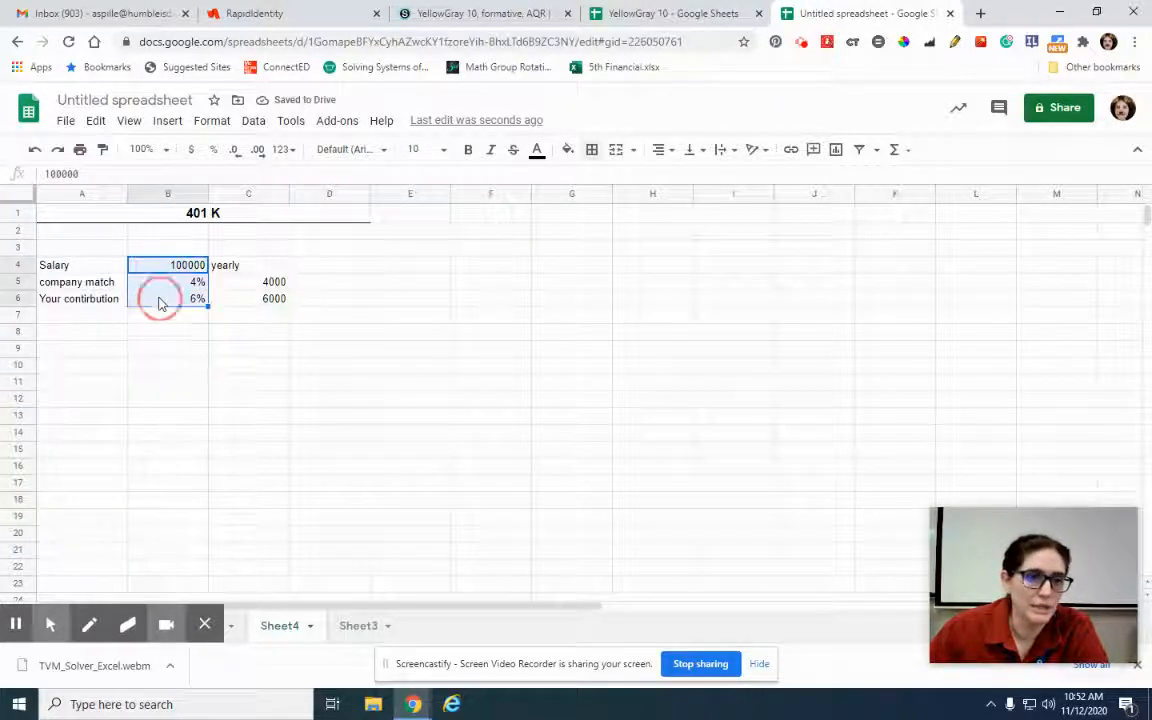
pyautogui.click(567, 149)
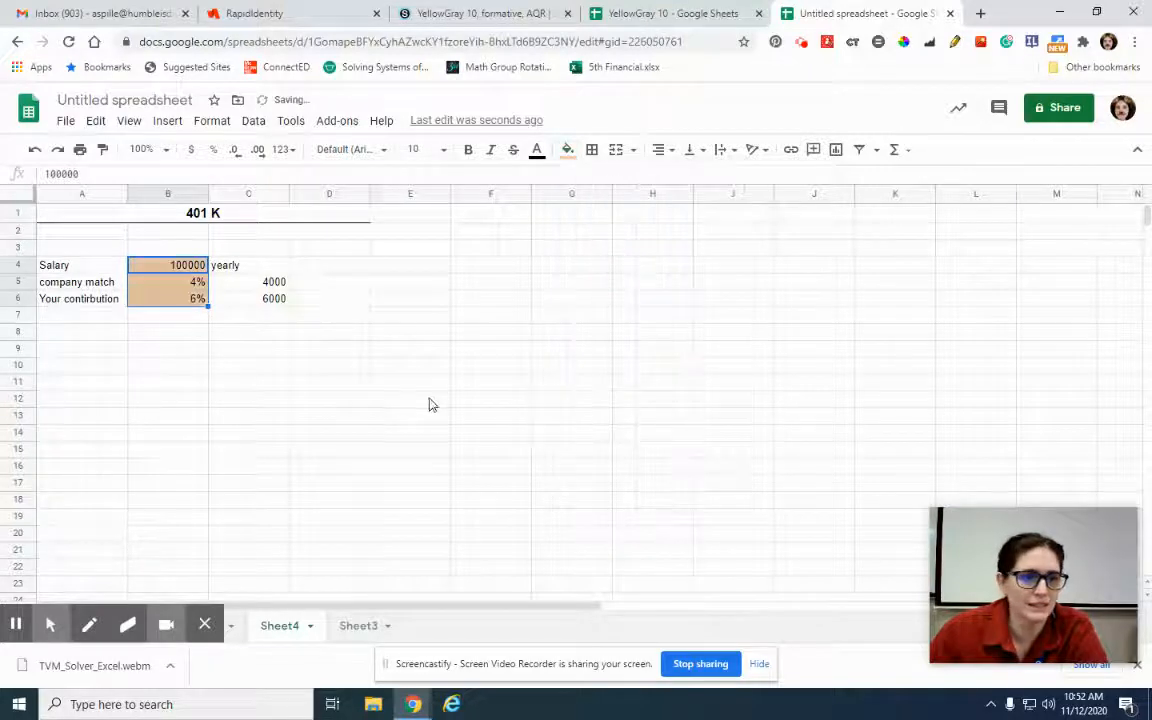
pyautogui.click(82, 347)
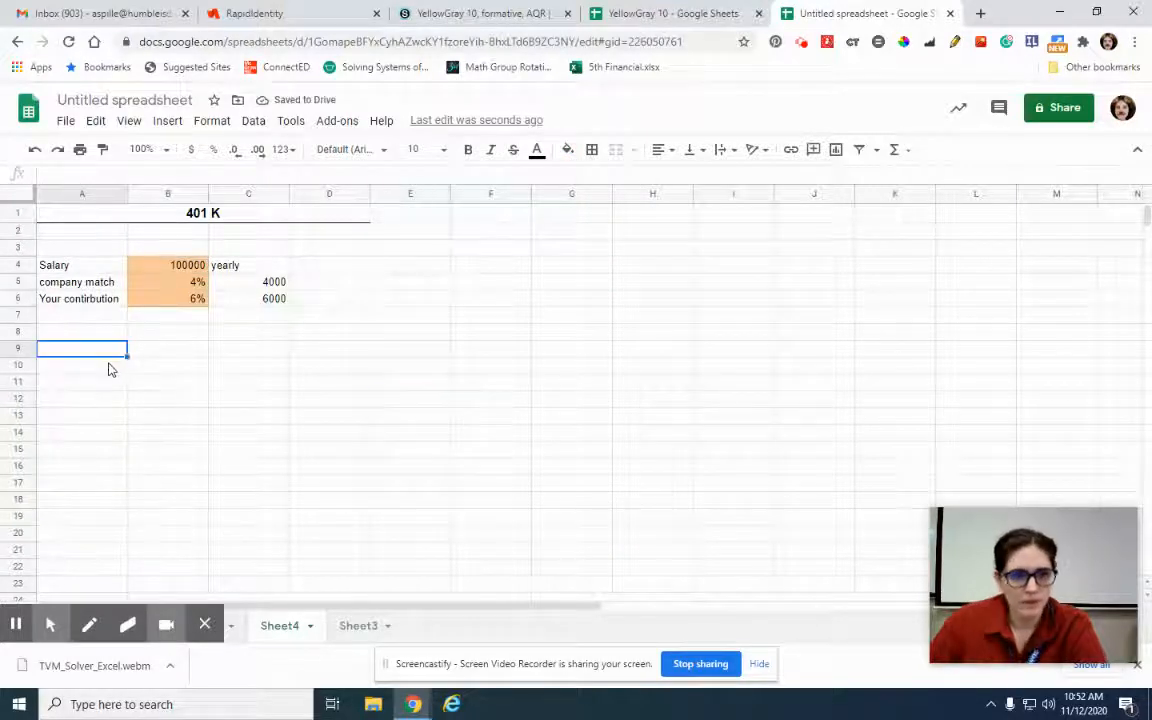
# - Add Interest 4.5% in row 7, headers Year/Start/Added/Interest/End, and years 1–4
pyautogui.write('Year')
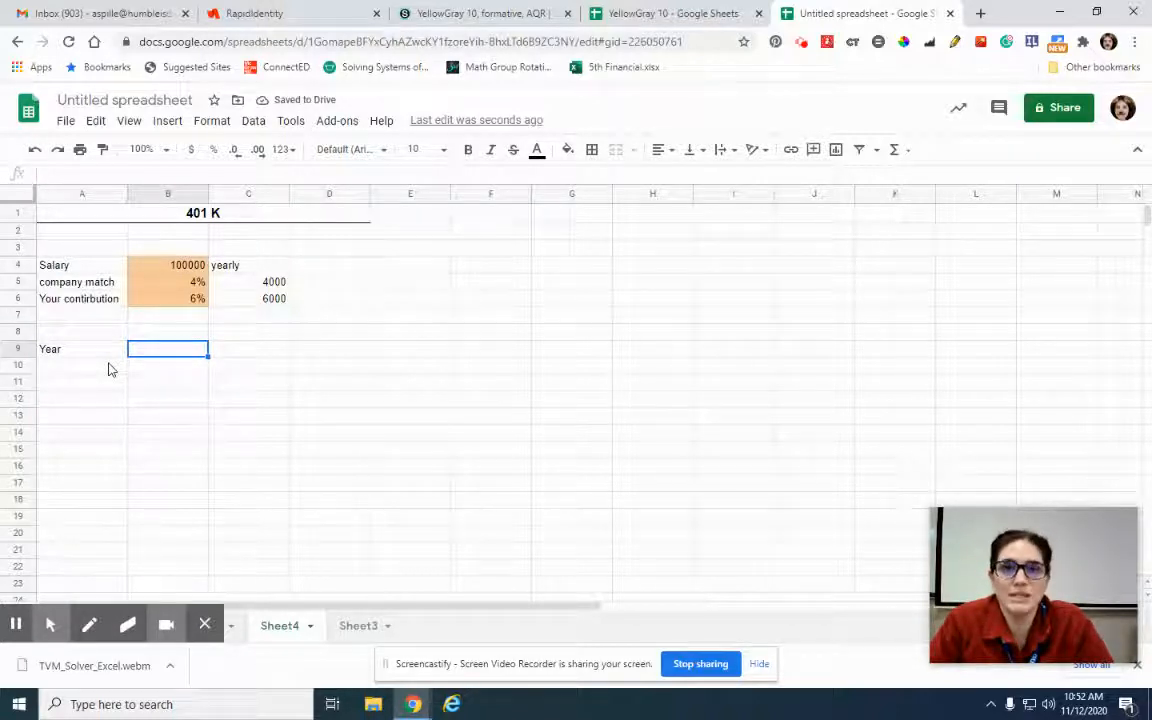
pyautogui.click(82, 315)
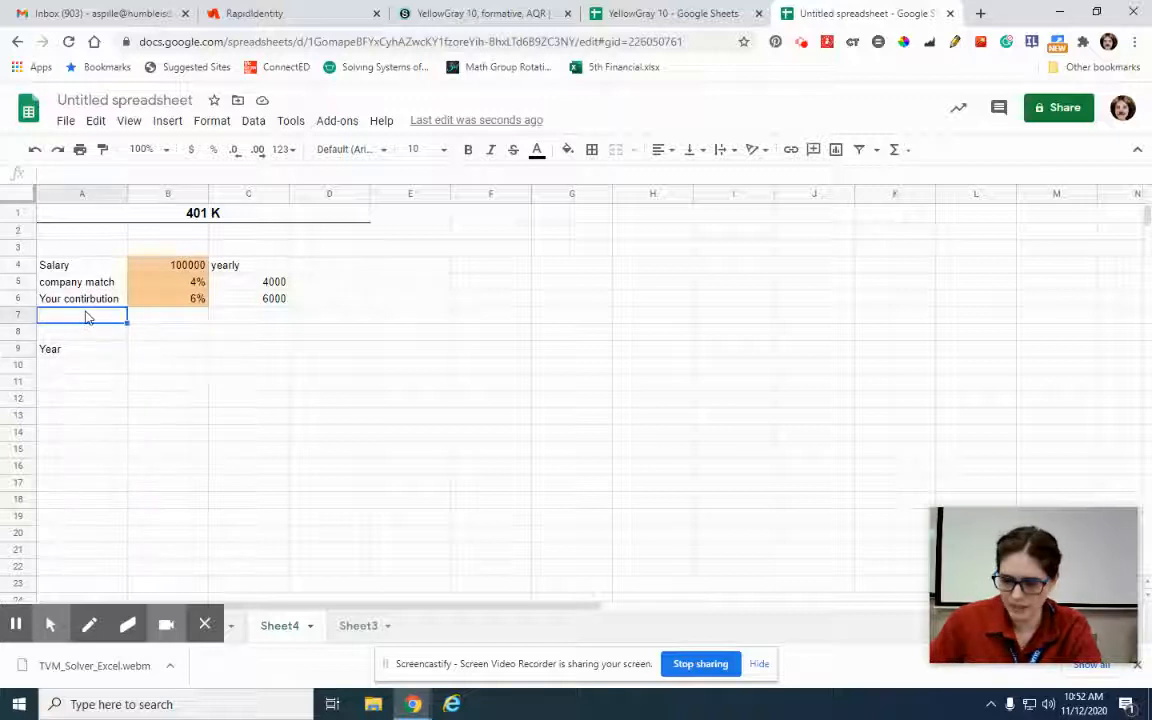
pyautogui.write('Interest')
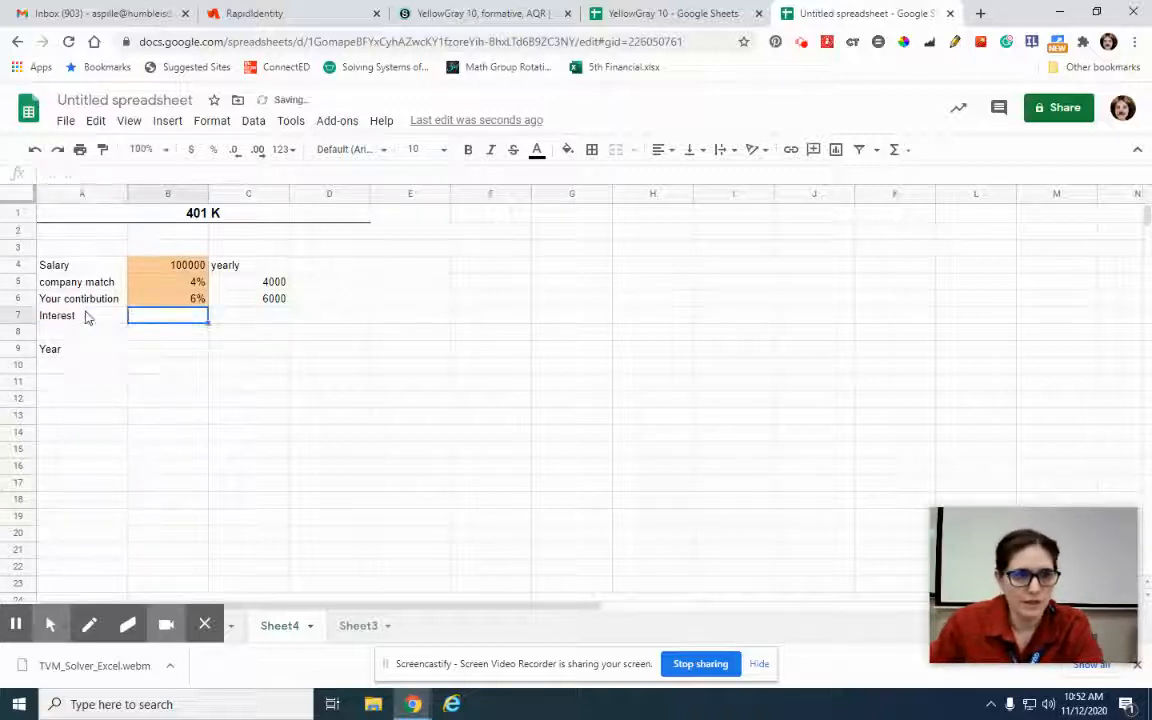
pyautogui.write('4.5%')
pyautogui.click(168, 349)
pyautogui.write('Start')
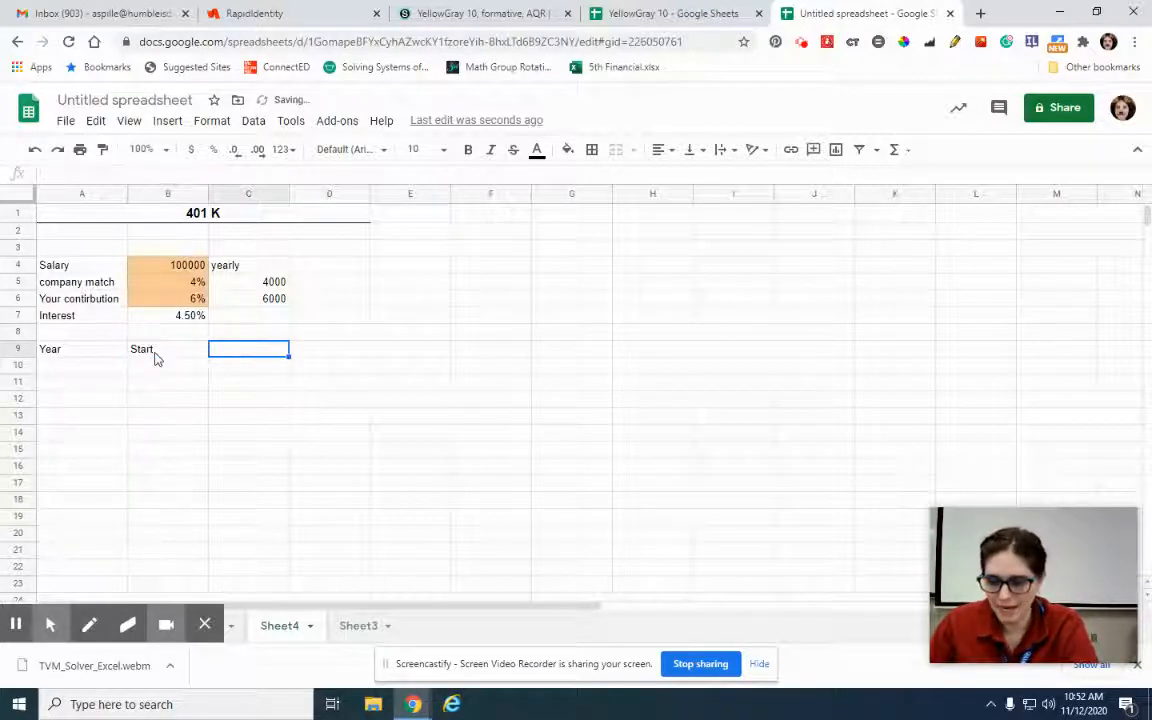
pyautogui.write('Added')
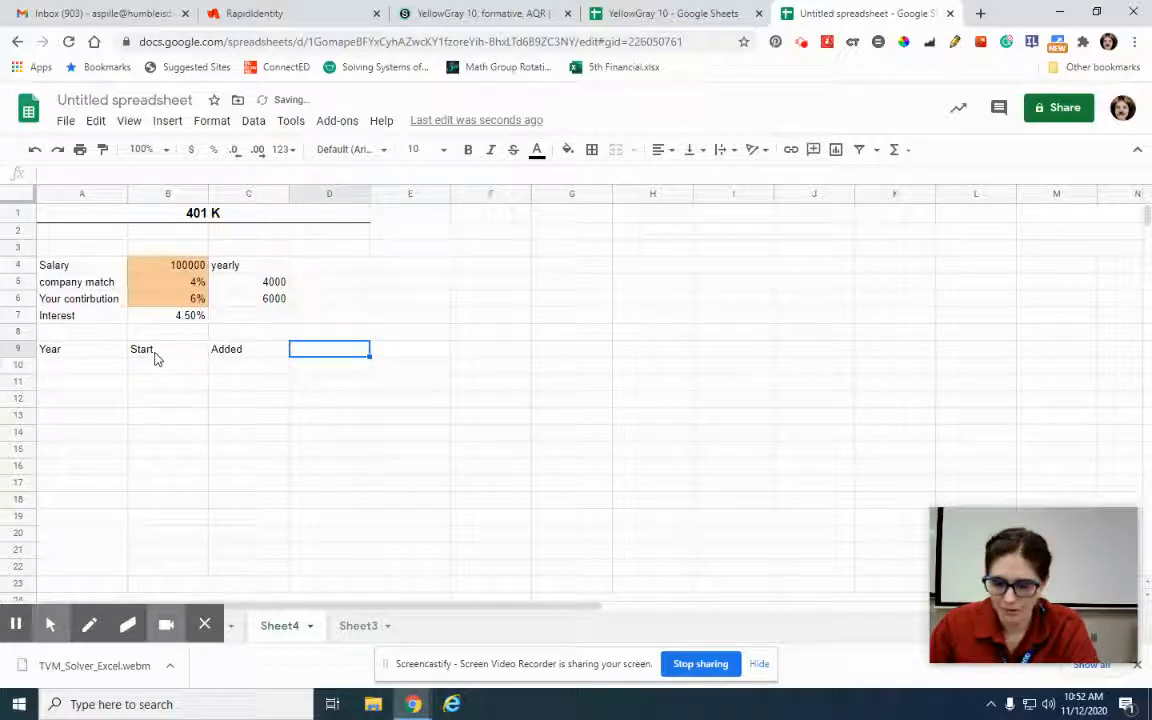
pyautogui.write('Interest')
pyautogui.click(410, 349)
pyautogui.write('End')
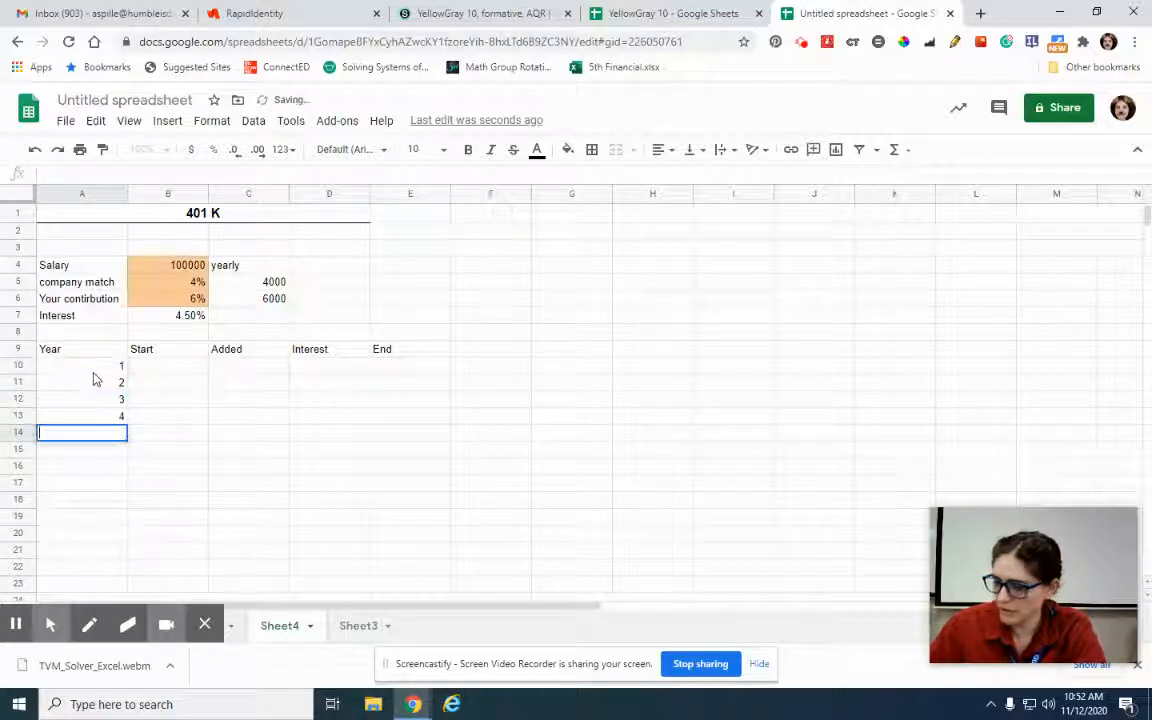
# - Autofill the Year column from 1–4 down to 40 at row 49
pyautogui.click(329, 499)
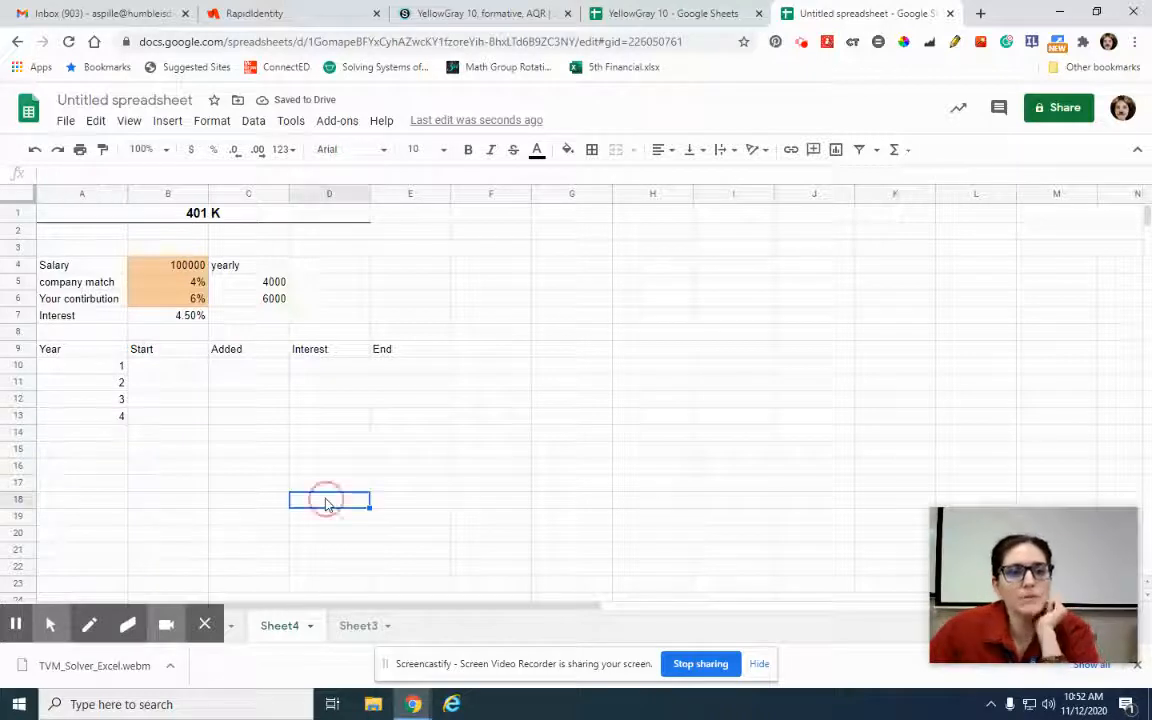
pyautogui.click(329, 500)
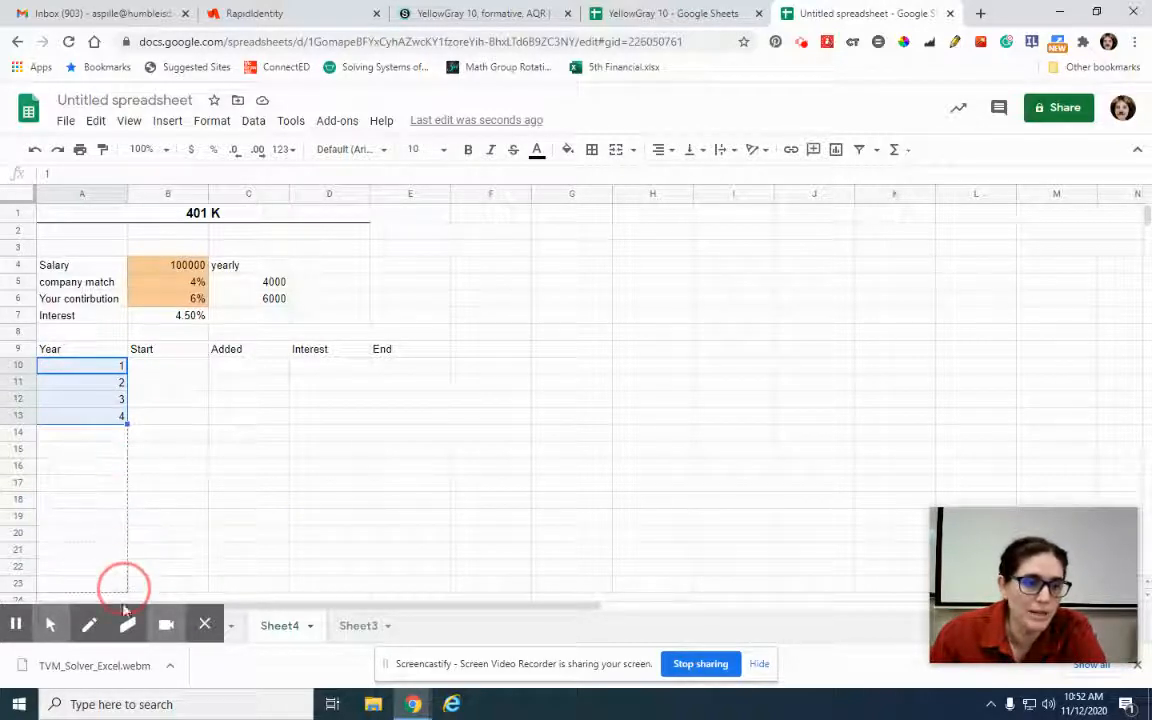
pyautogui.scroll(-3)
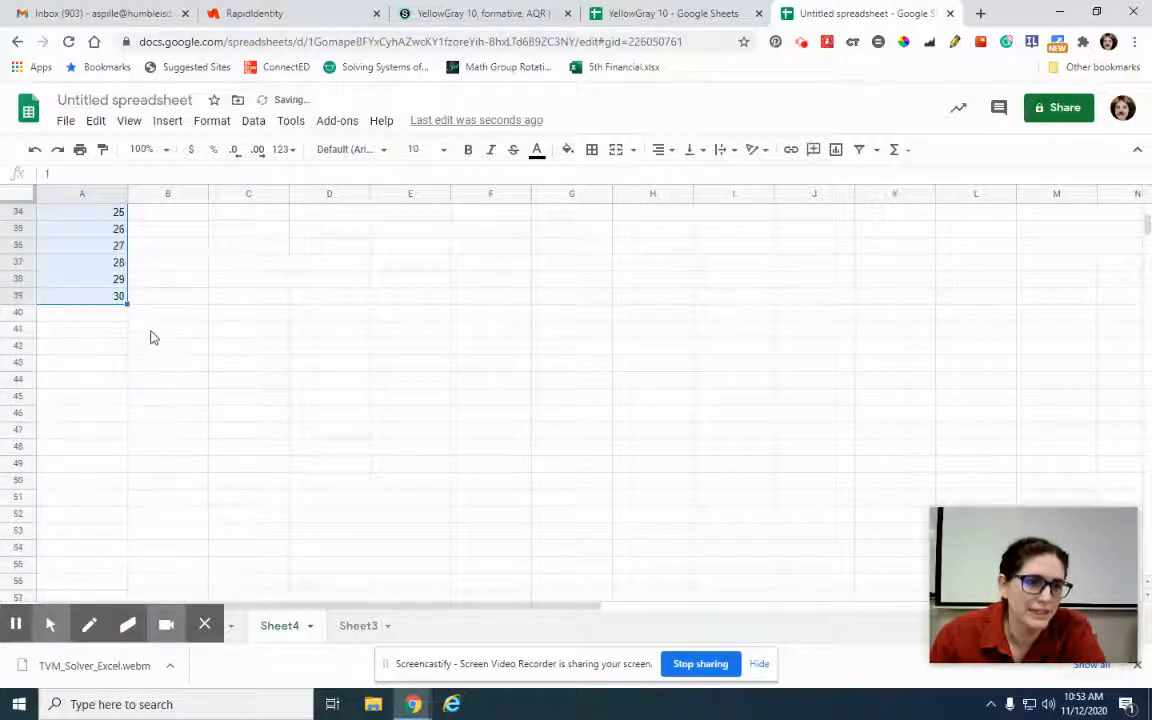
pyautogui.click(120, 448)
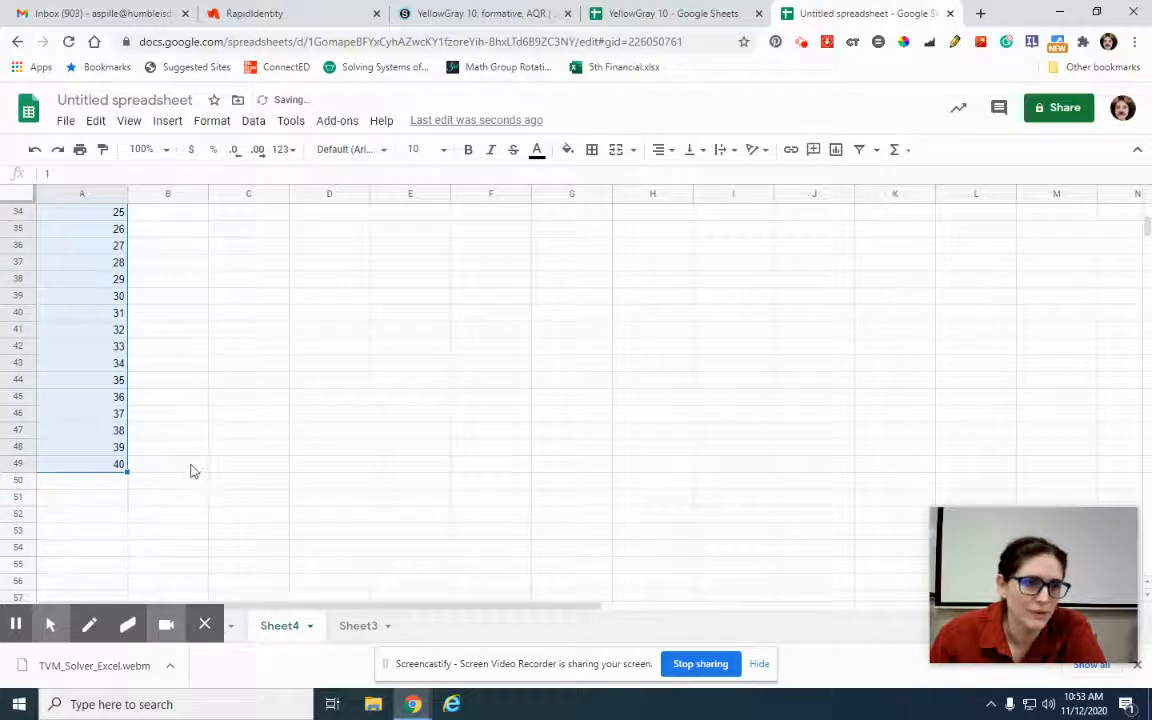
pyautogui.scroll(3)
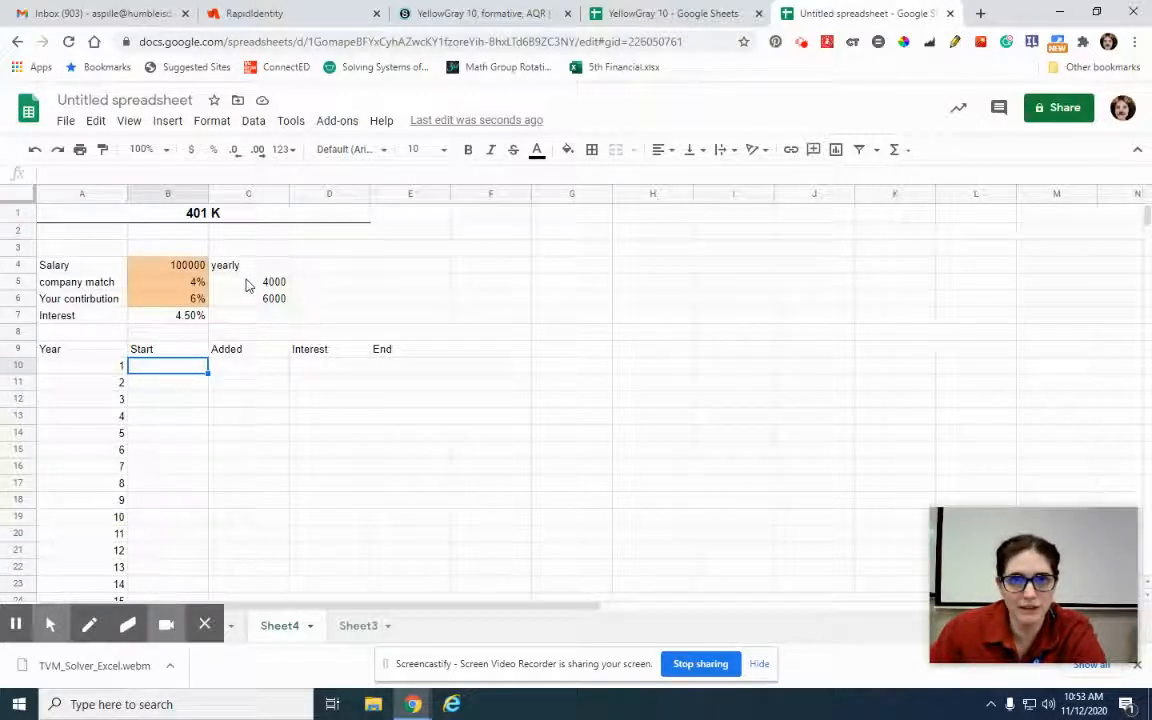
pyautogui.moveTo(248, 310)
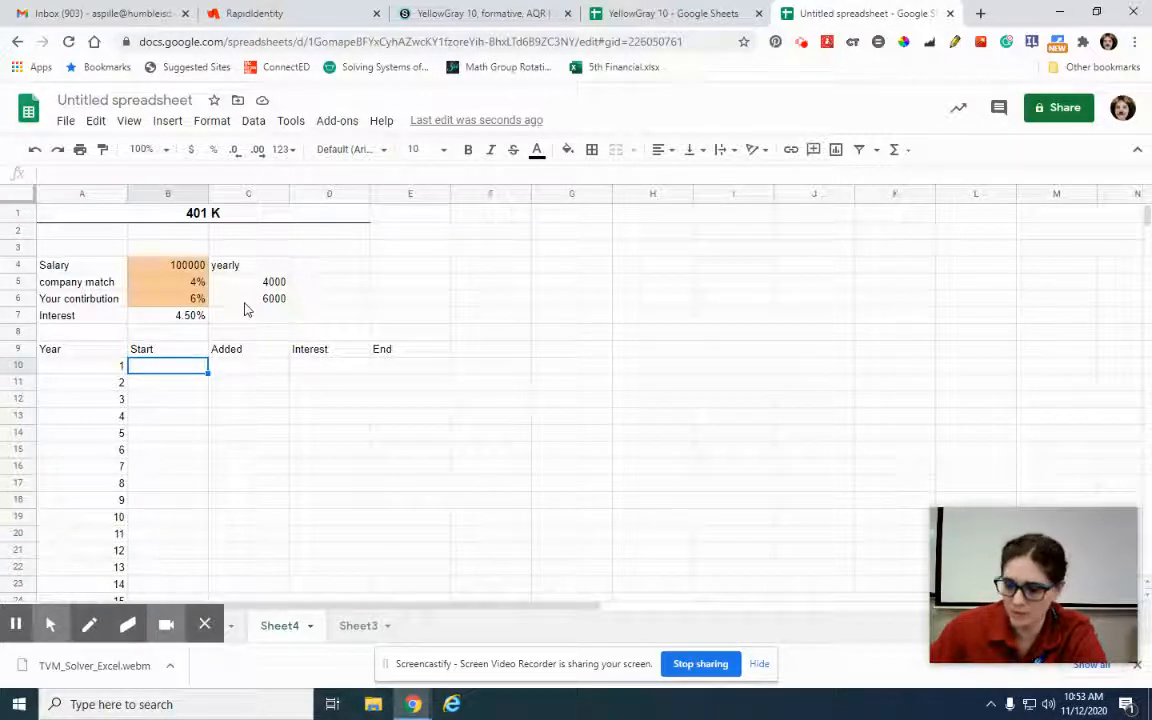
# - Set year 1's Start to 0 and Added to =$C$5+$C$6, totaling 10000
pyautogui.click(273, 281)
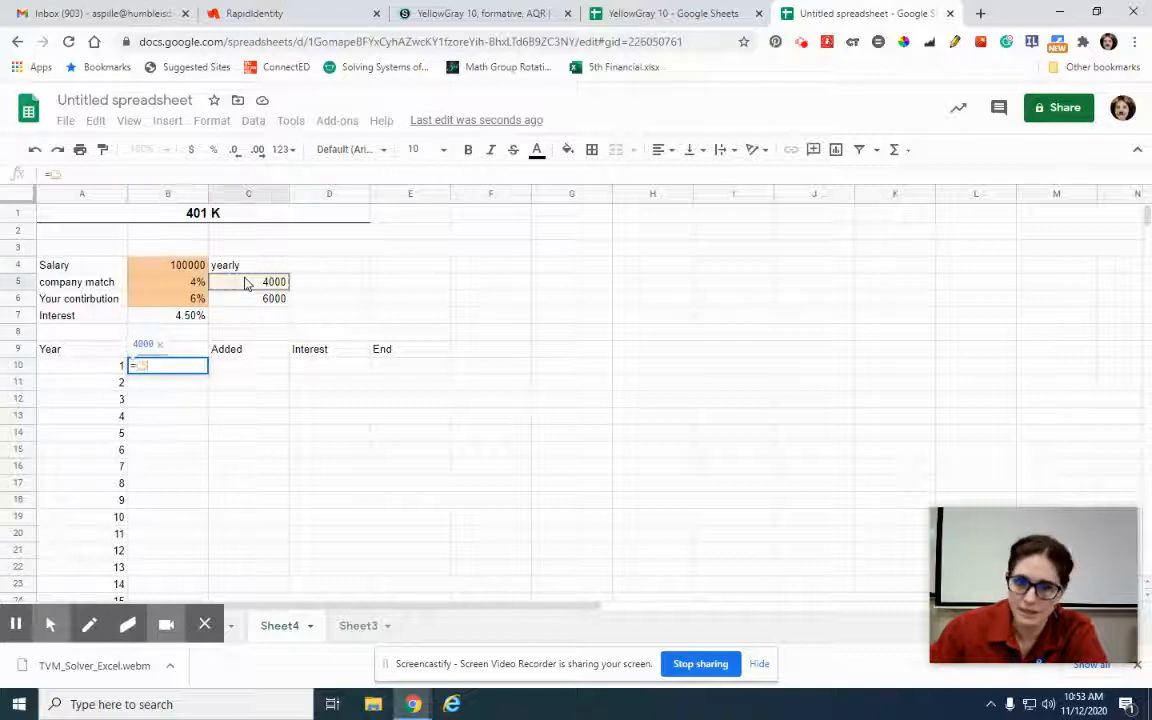
pyautogui.click(274, 298)
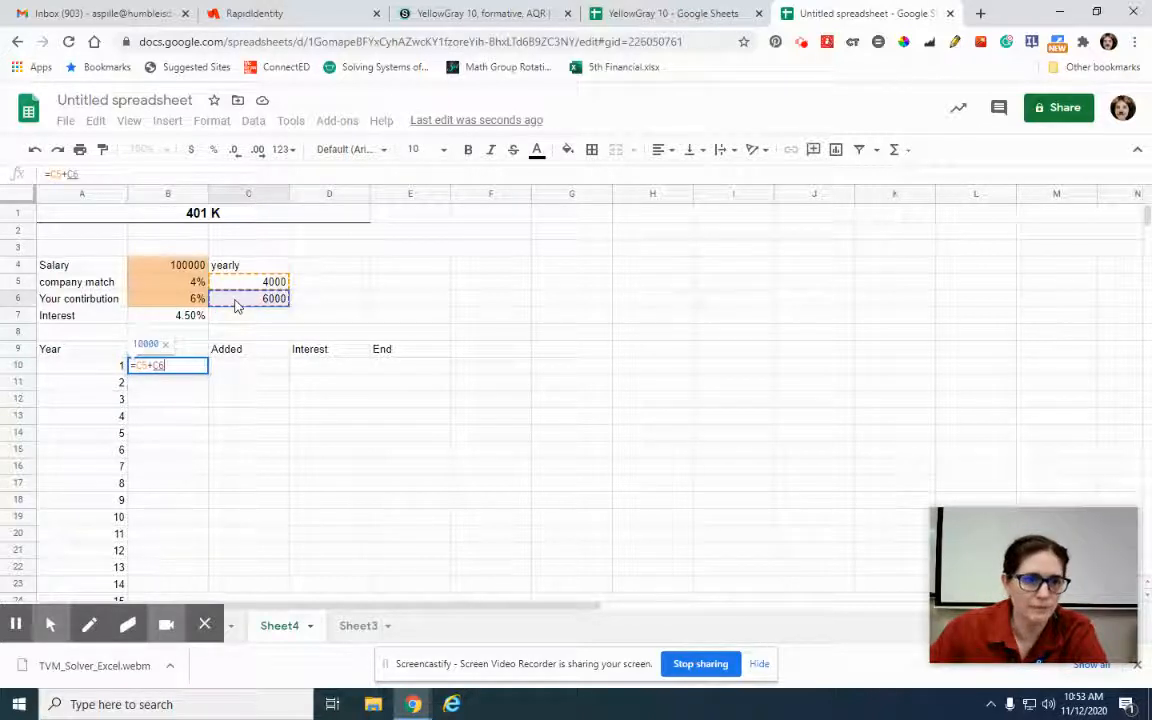
pyautogui.press('Return')
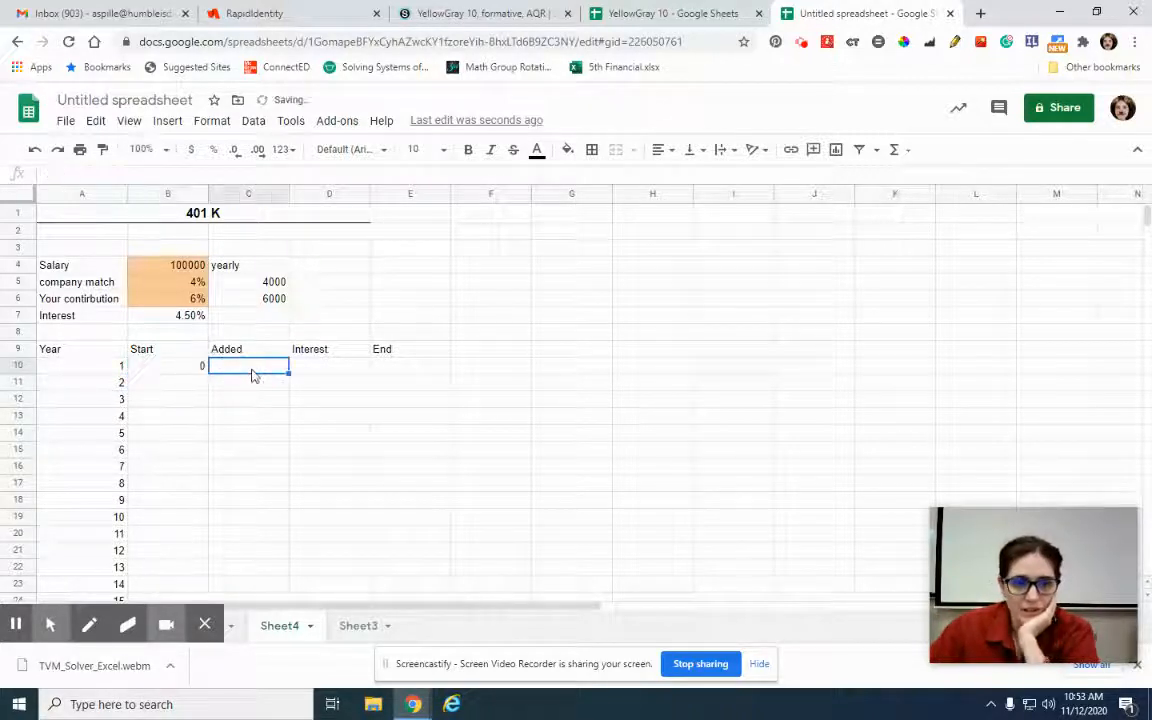
pyautogui.write('=')
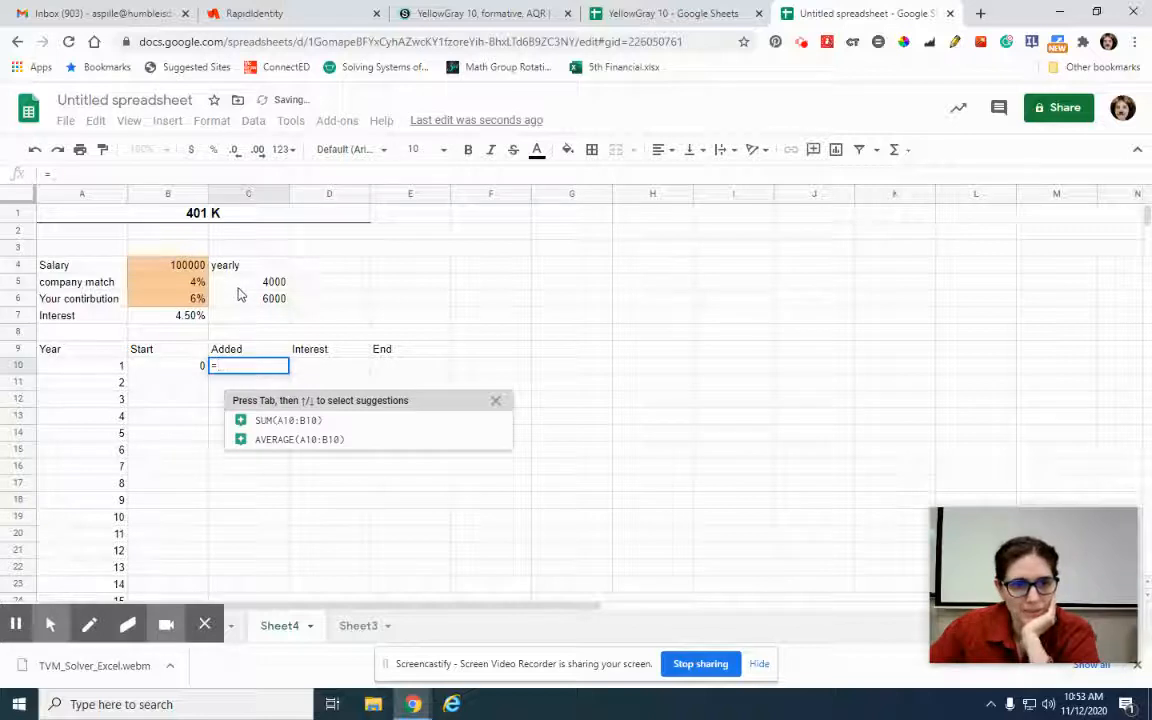
pyautogui.write('C5+C6')
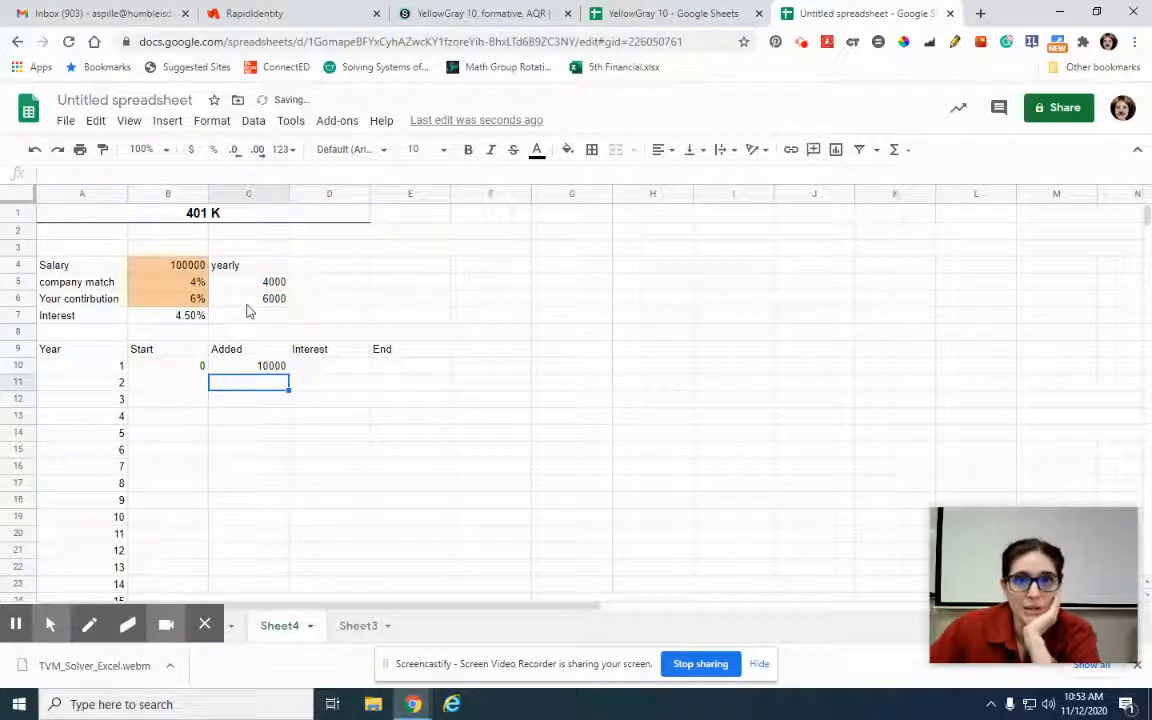
pyautogui.click(271, 365)
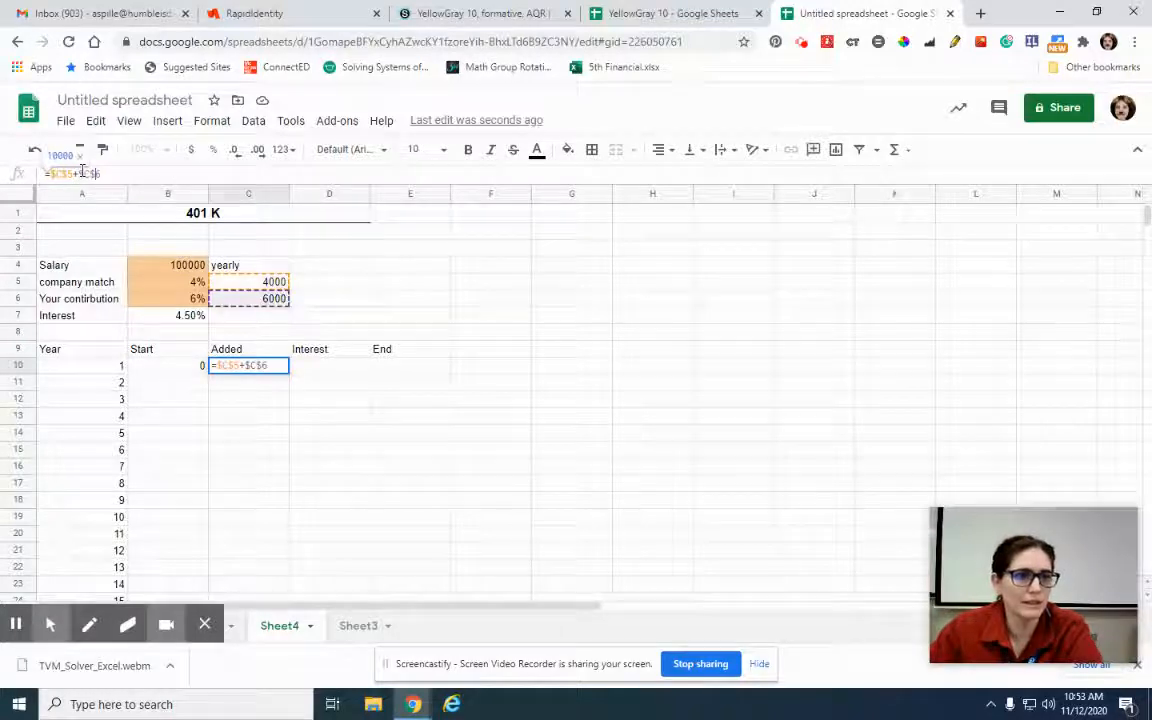
pyautogui.press('Return')
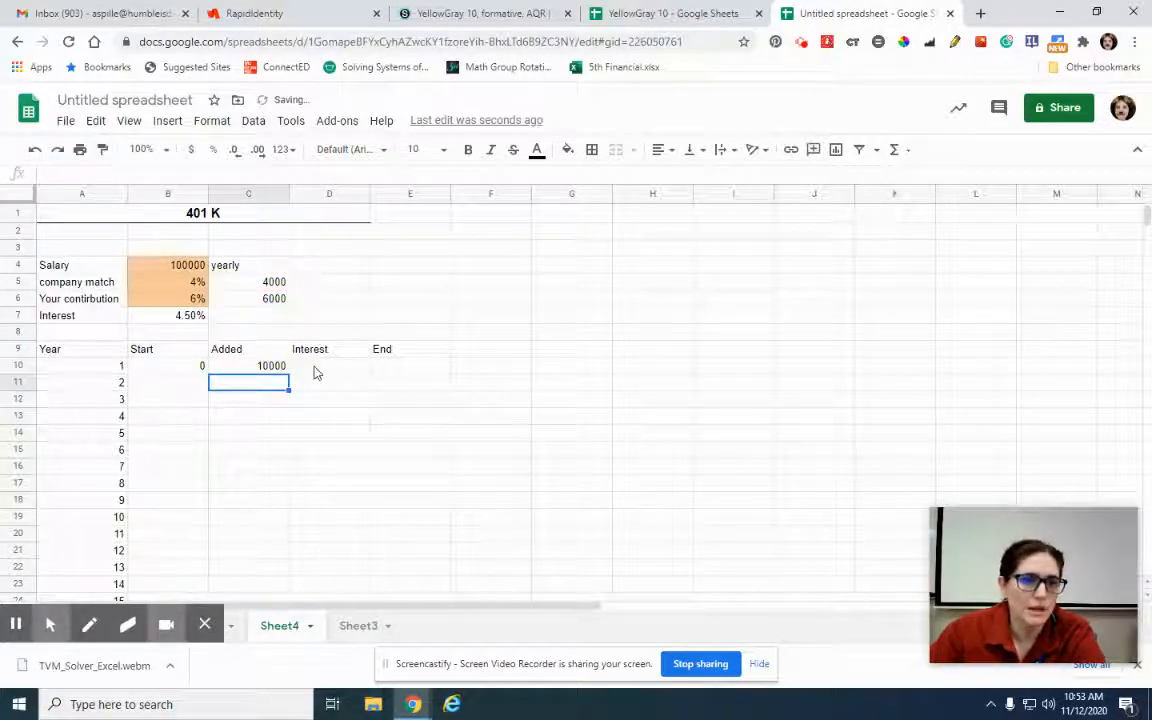
pyautogui.click(329, 365)
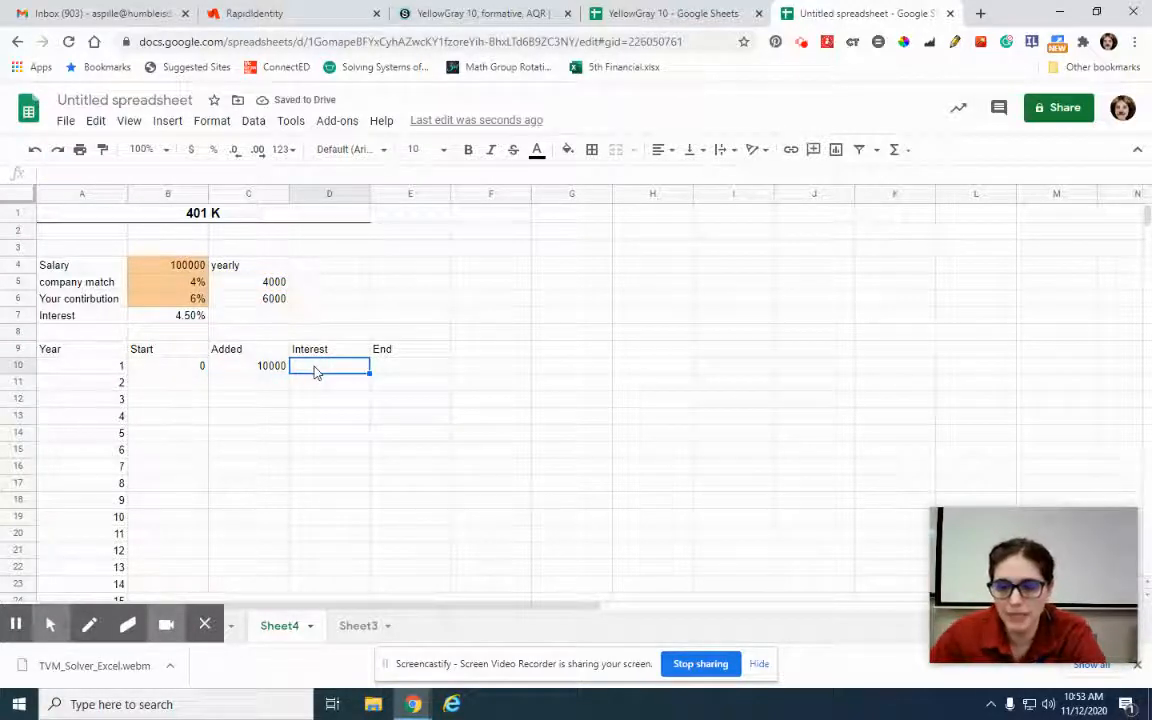
pyautogui.moveTo(243, 371)
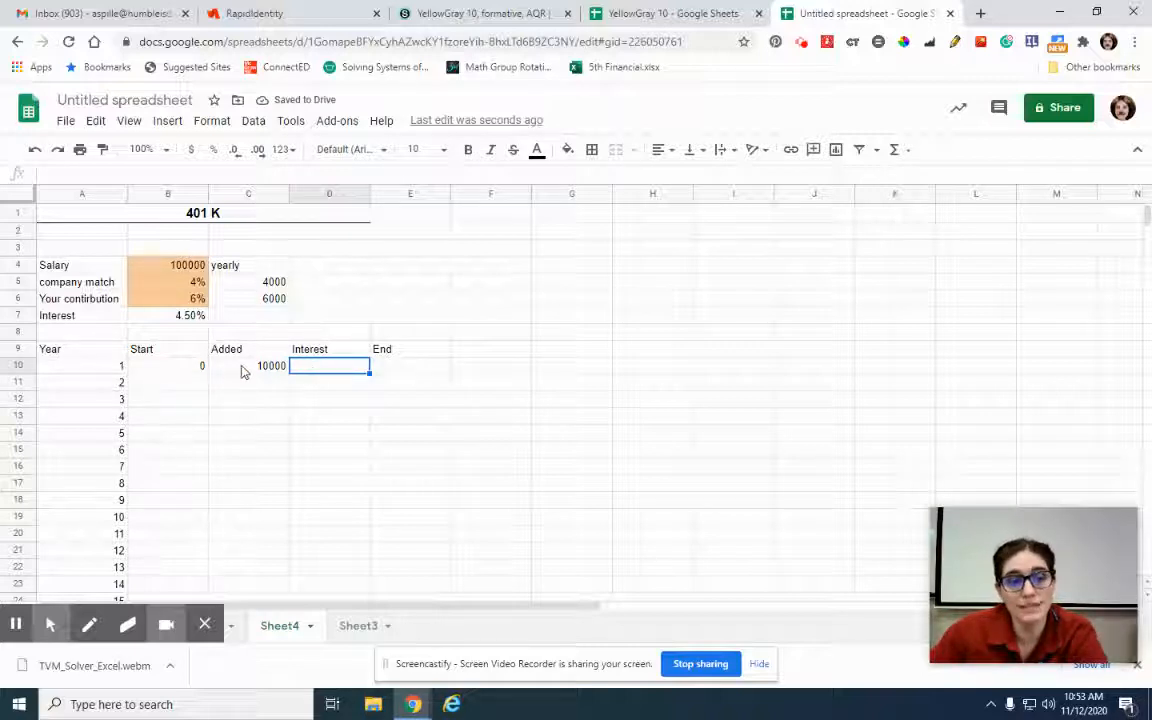
# - Enter year 1's Interest as =B7*(B10+C10), giving 450
pyautogui.write('=')
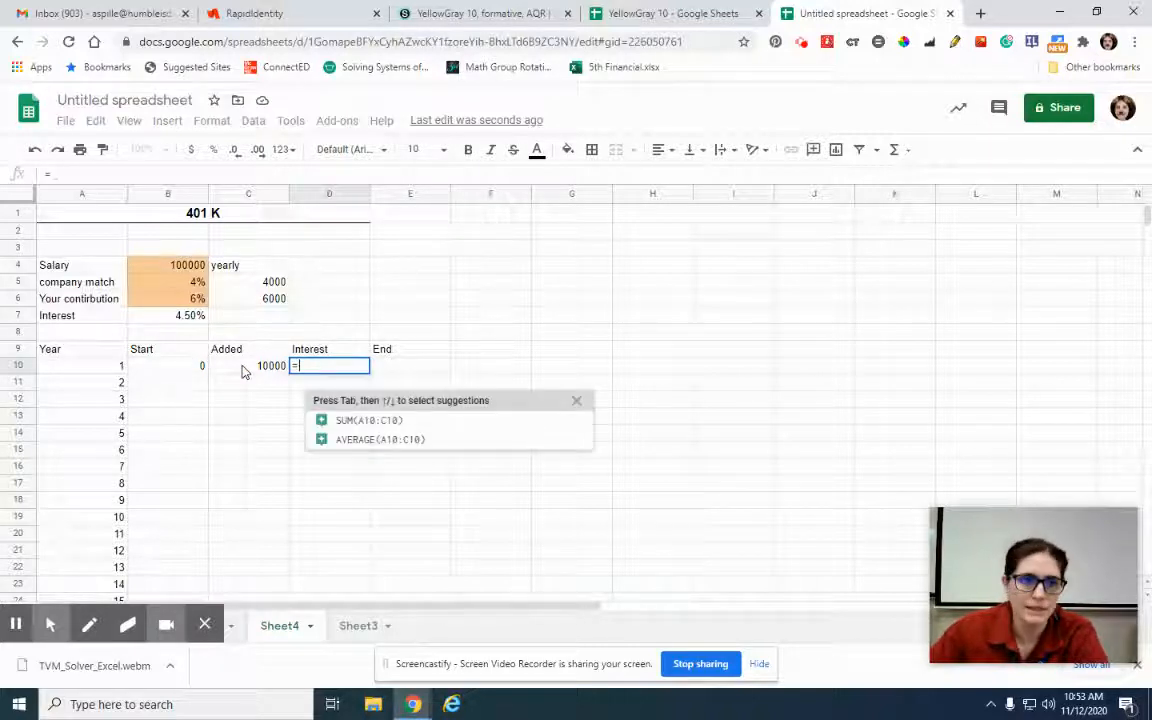
pyautogui.click(167, 315)
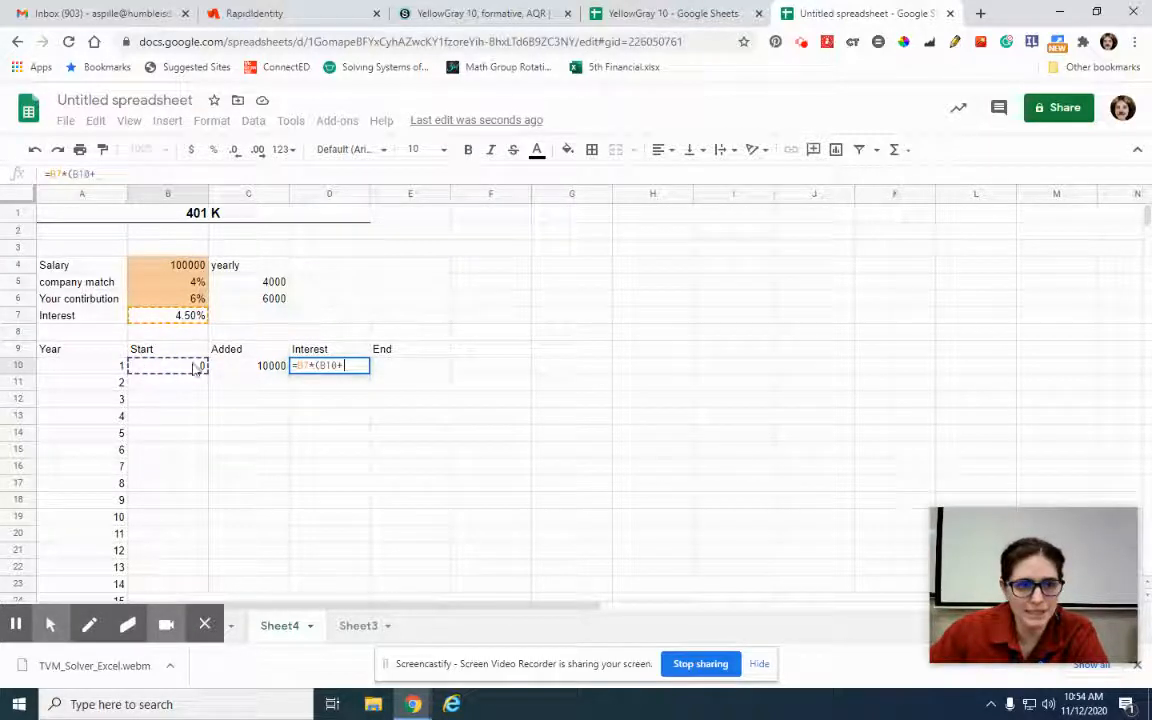
pyautogui.click(248, 365)
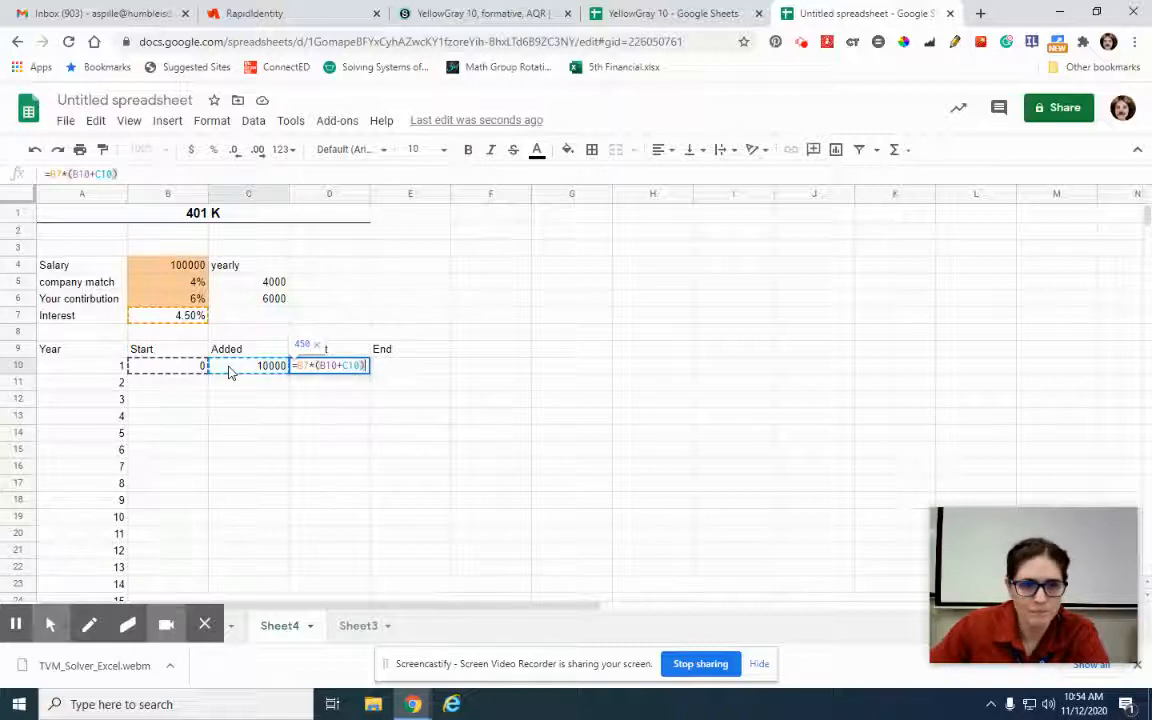
pyautogui.press('Return')
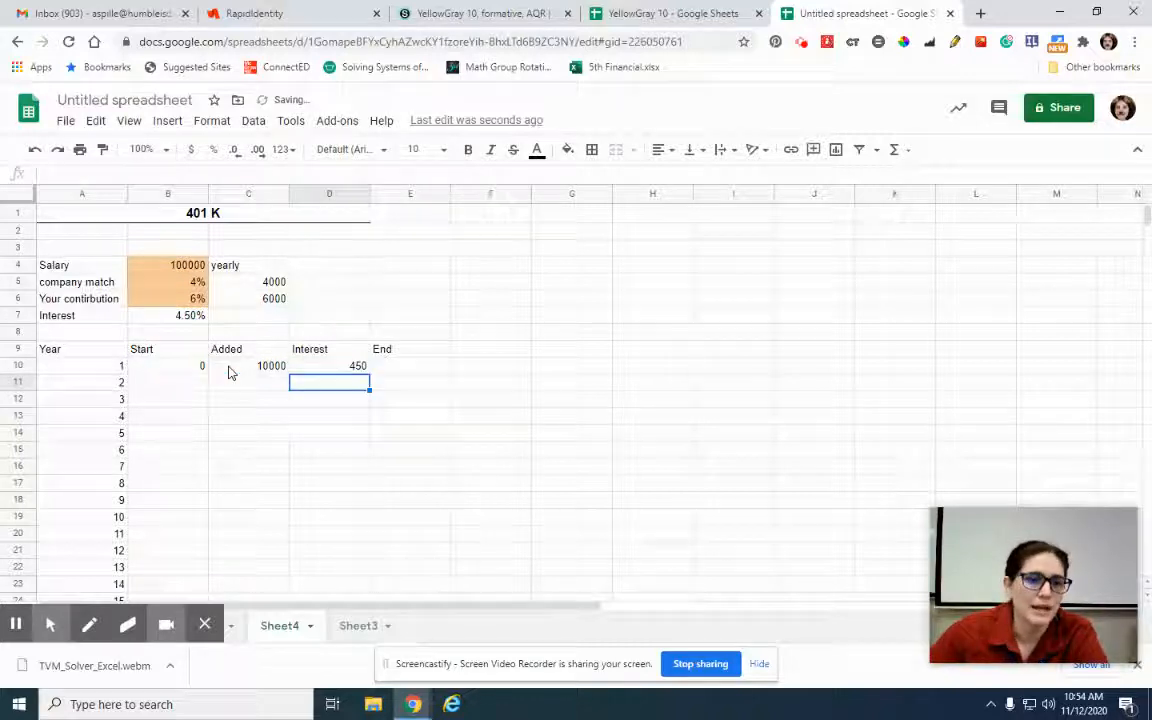
pyautogui.click(330, 365)
pyautogui.write('=B10+')
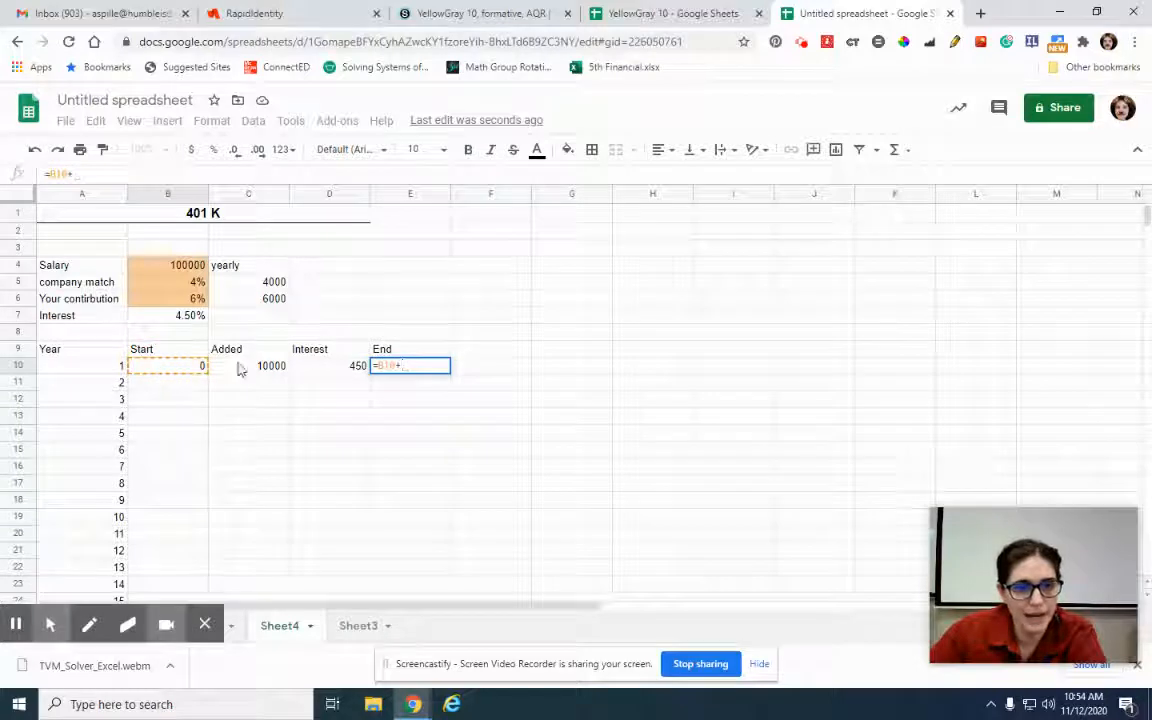
# - Complete year 1's End as =B10+C10+D10, totaling 10450
pyautogui.click(329, 365)
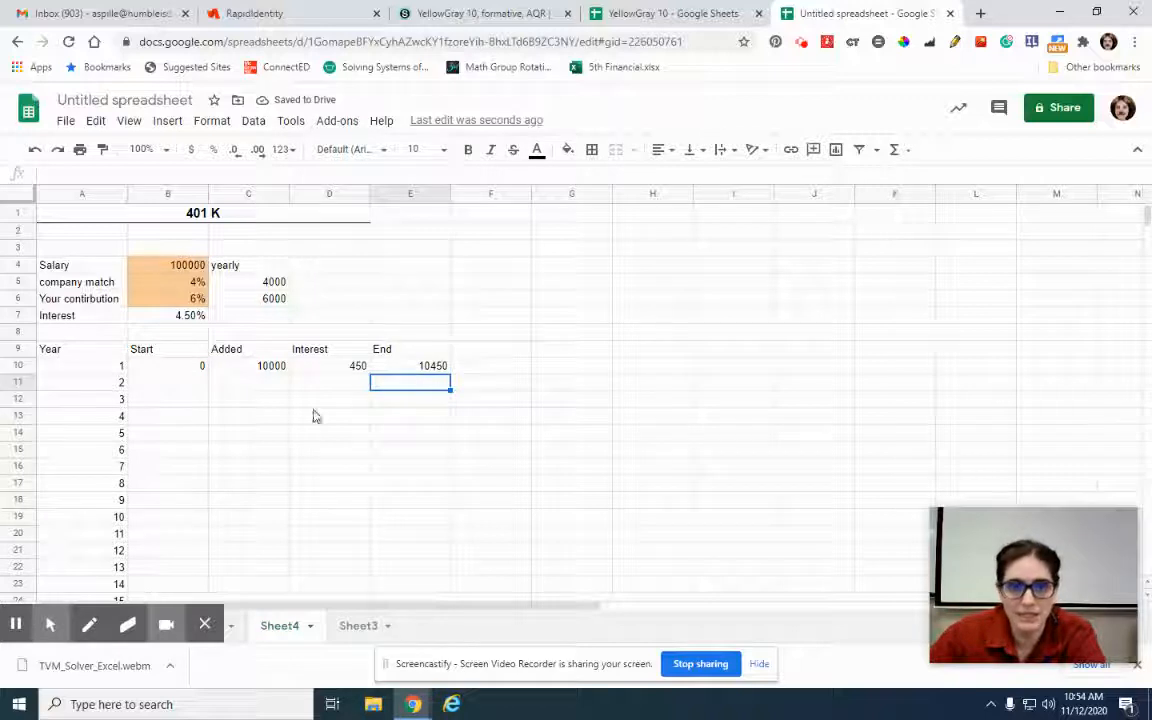
pyautogui.click(167, 382)
pyautogui.write('10450')
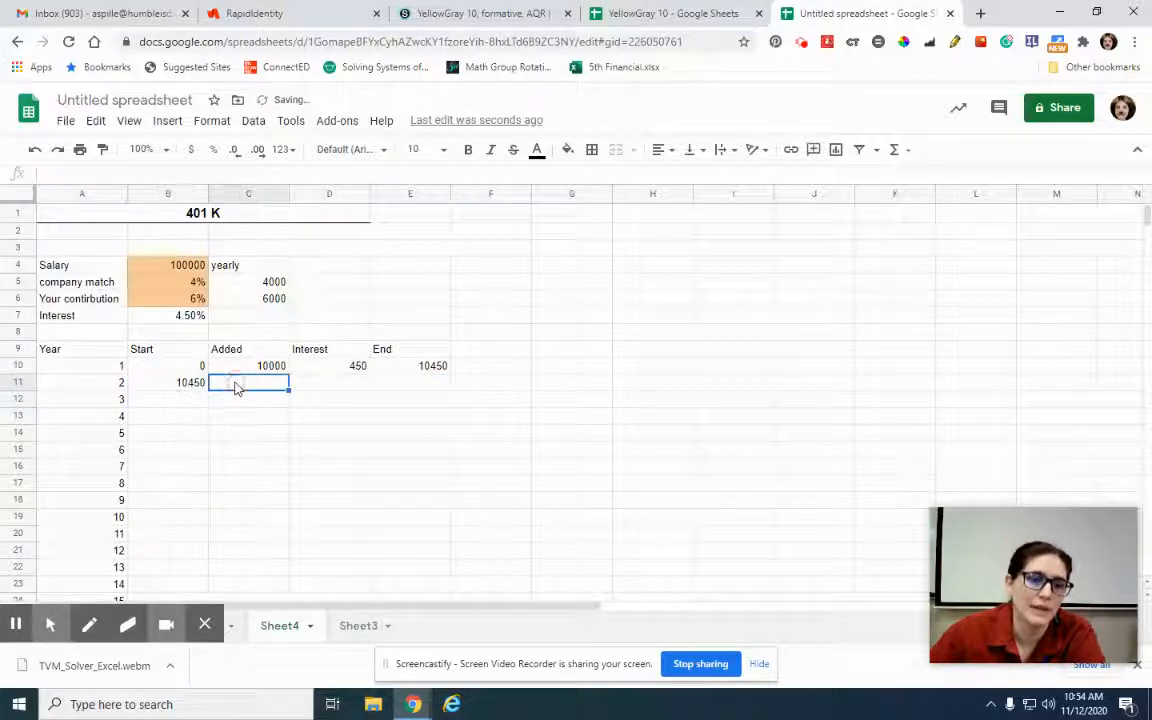
# - Fill year 2 with Start =E10 plus Added, Interest and End formulas, ending at 21370.25
pyautogui.click(271, 365)
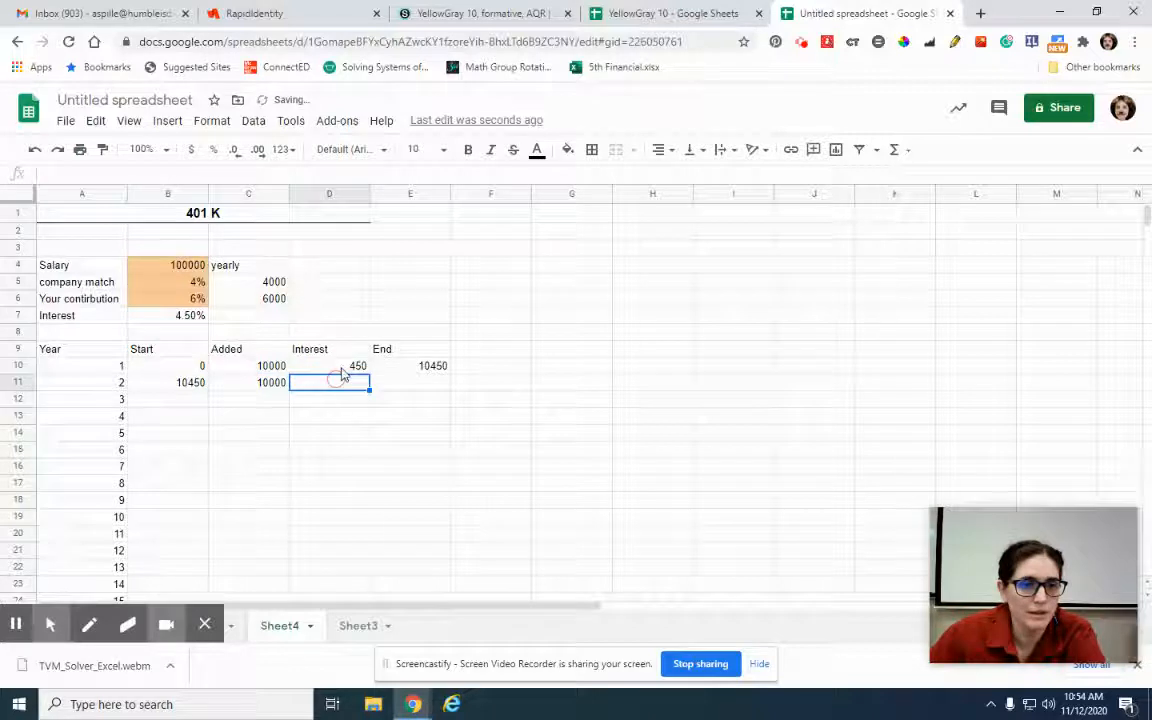
pyautogui.click(358, 365)
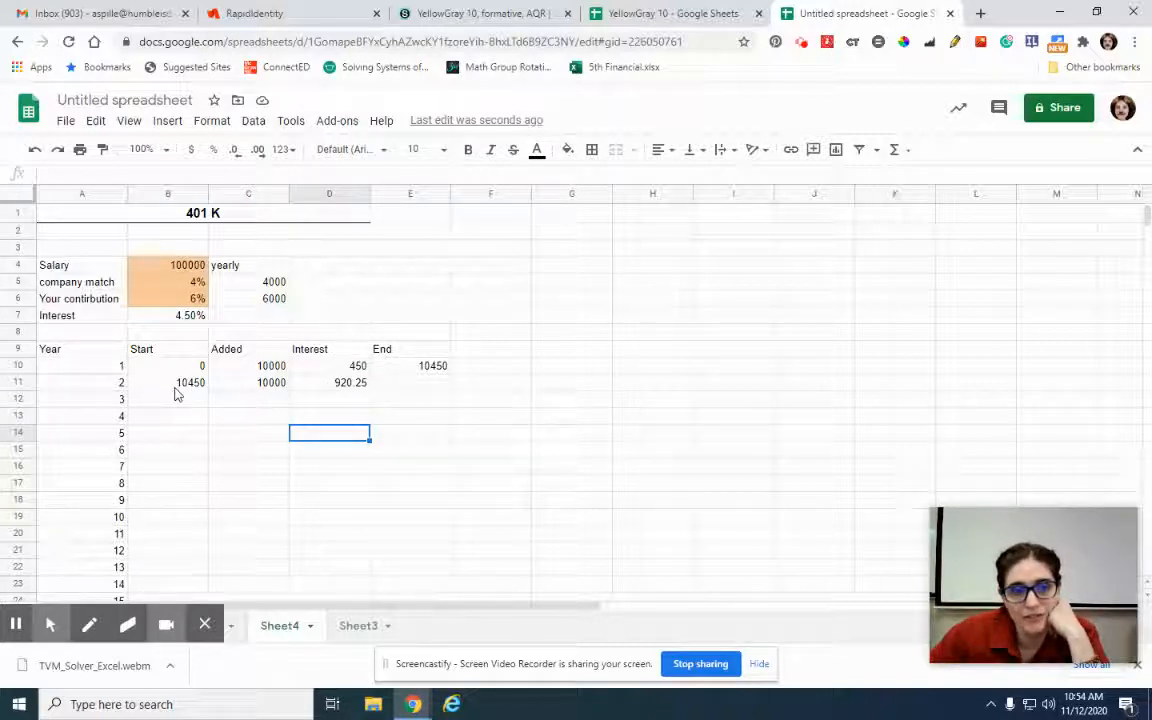
pyautogui.moveTo(253, 390)
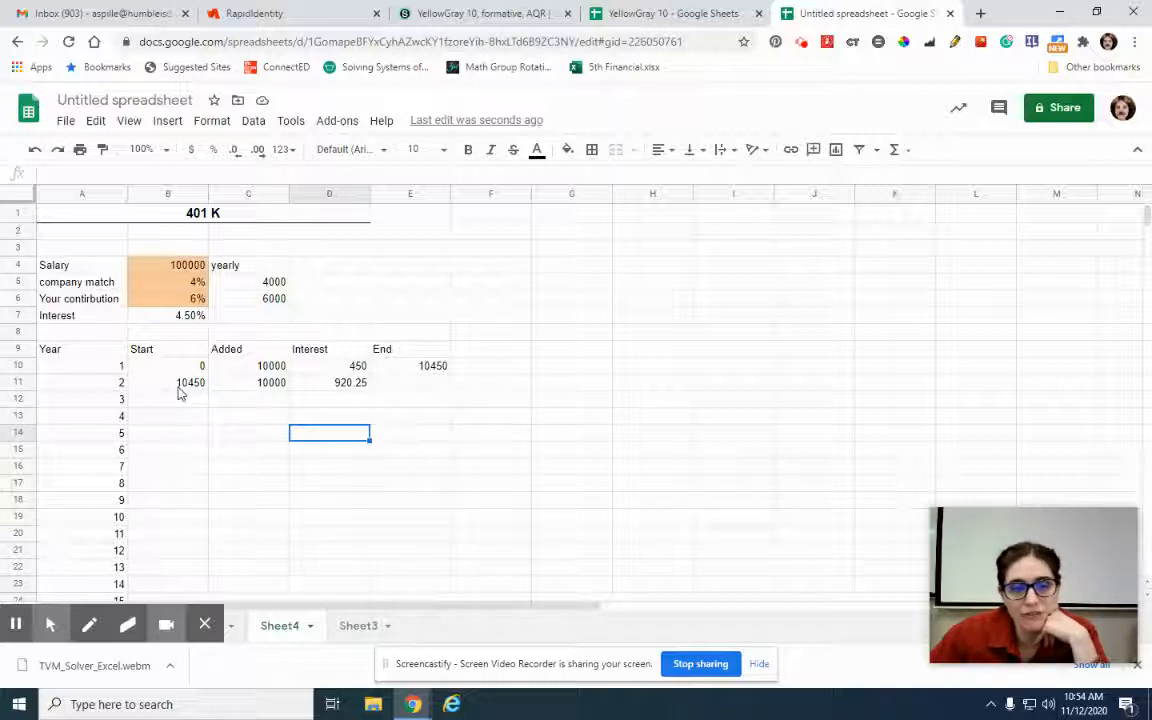
pyautogui.moveTo(355, 395)
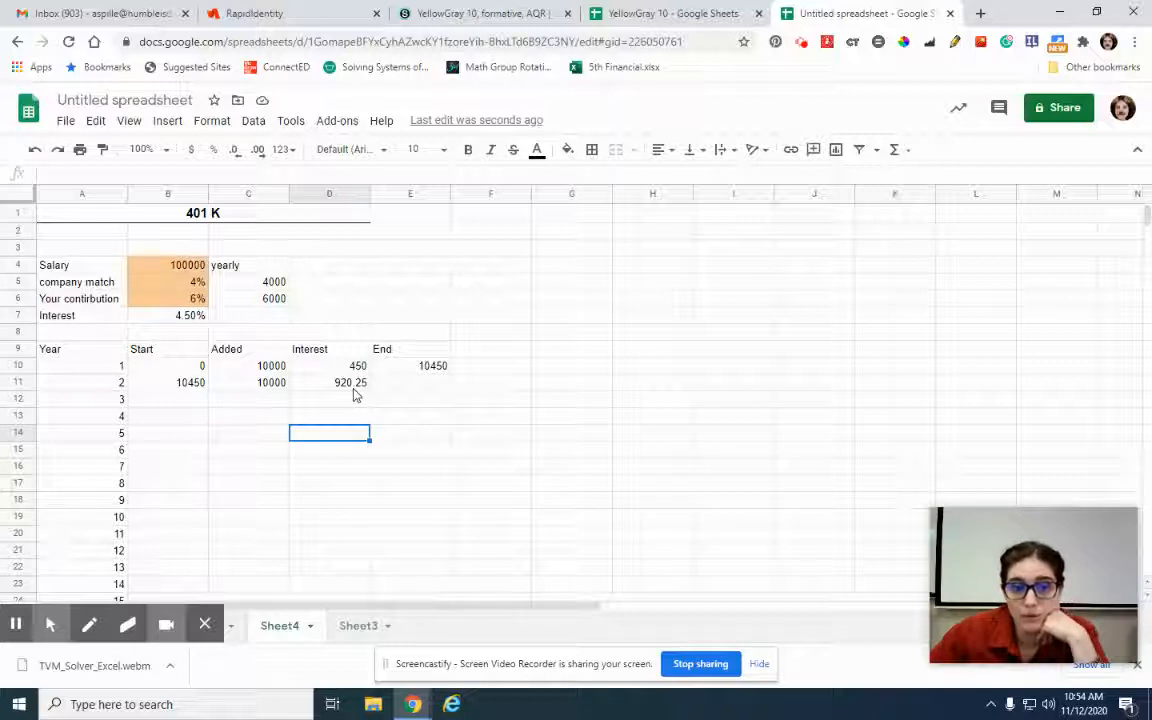
pyautogui.click(432, 365)
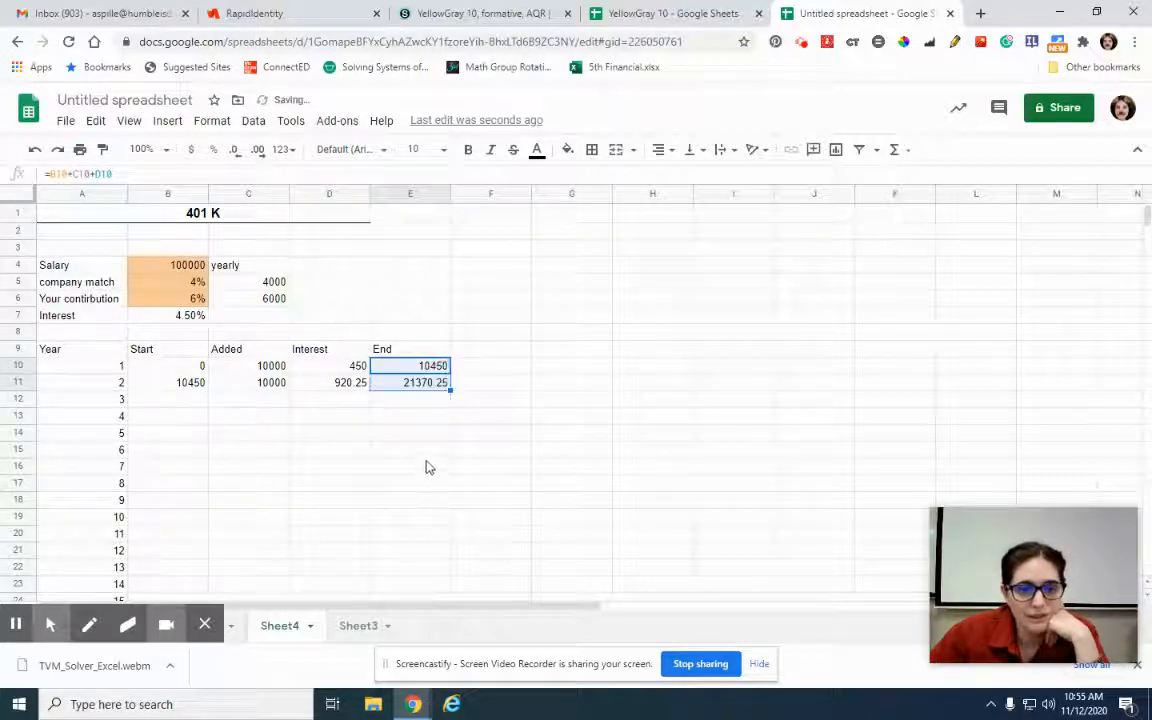
pyautogui.click(410, 415)
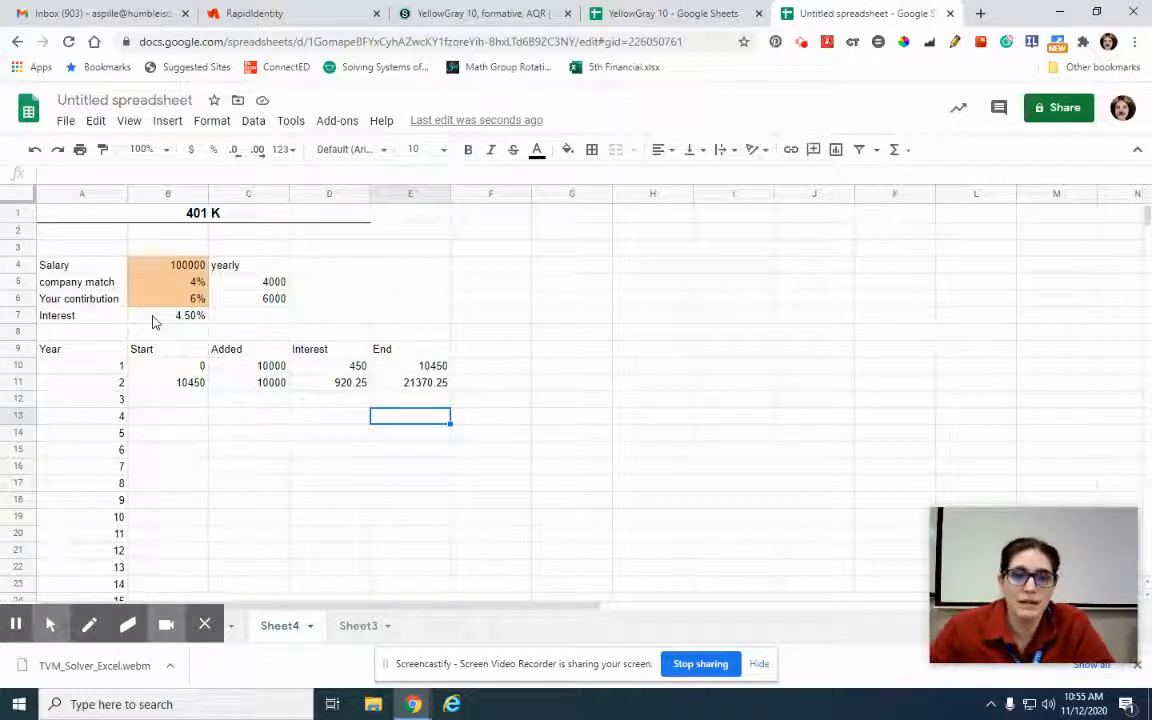
pyautogui.moveTo(149, 394)
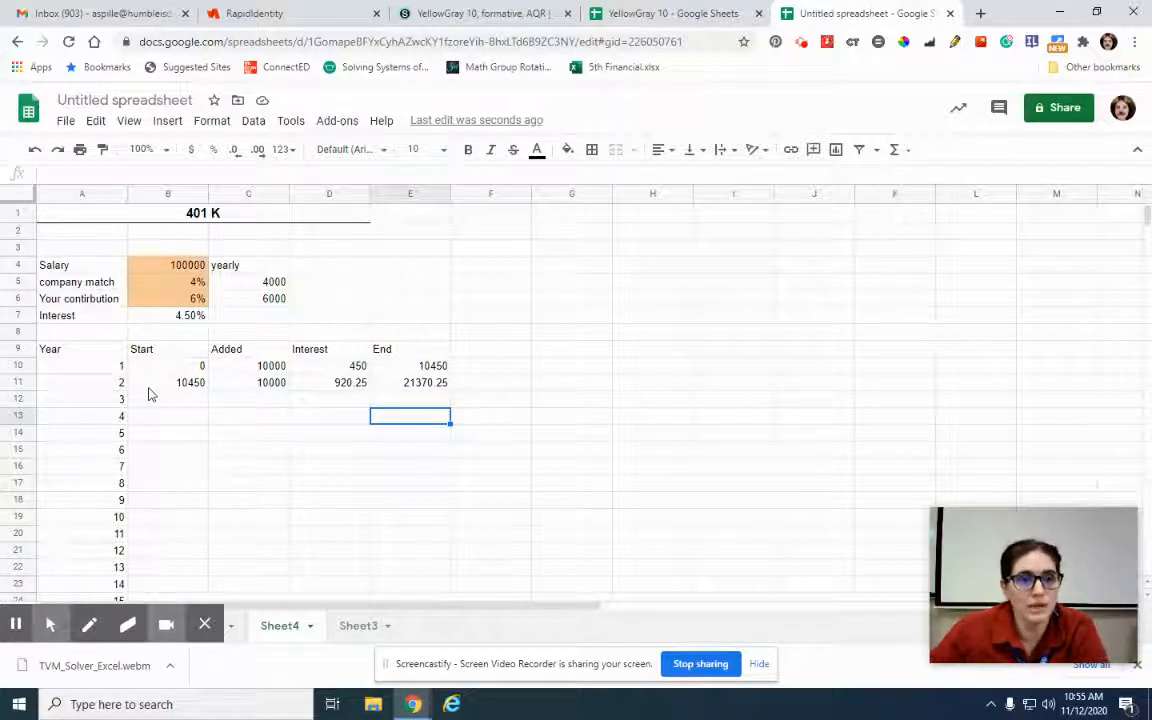
# - Fill B11:E11 down to row 49 and verify year 40 ends at 1118466.876
pyautogui.click(167, 382)
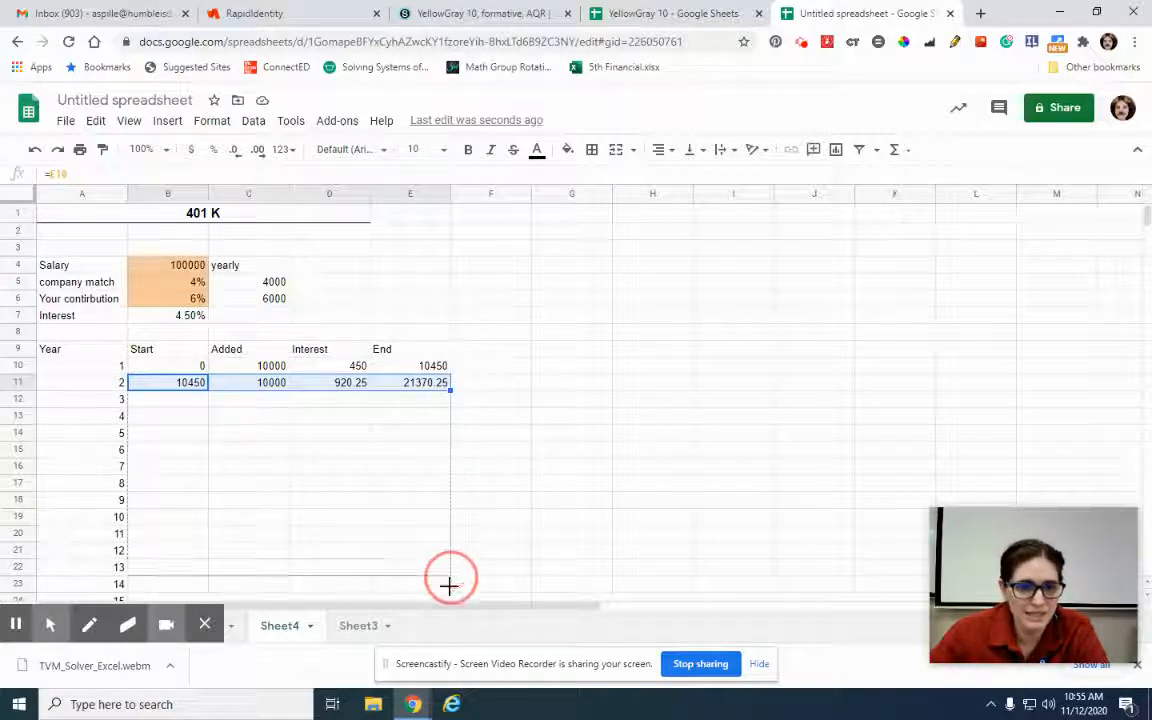
pyautogui.scroll(-3)
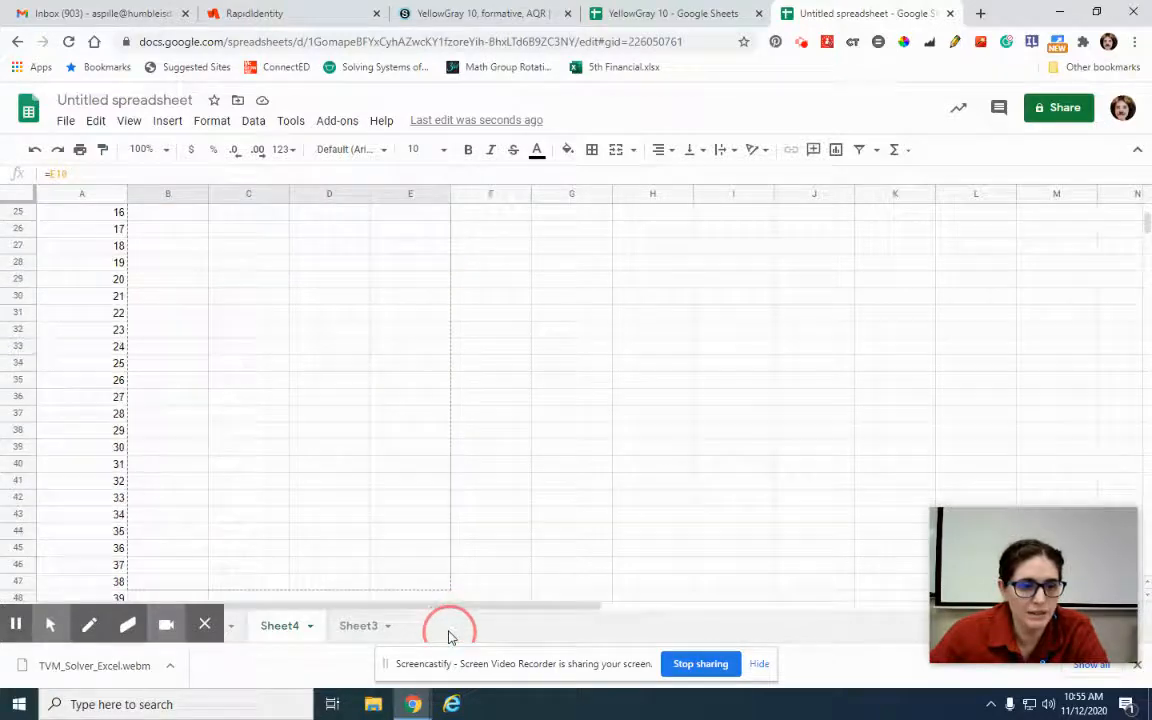
pyautogui.scroll(-3)
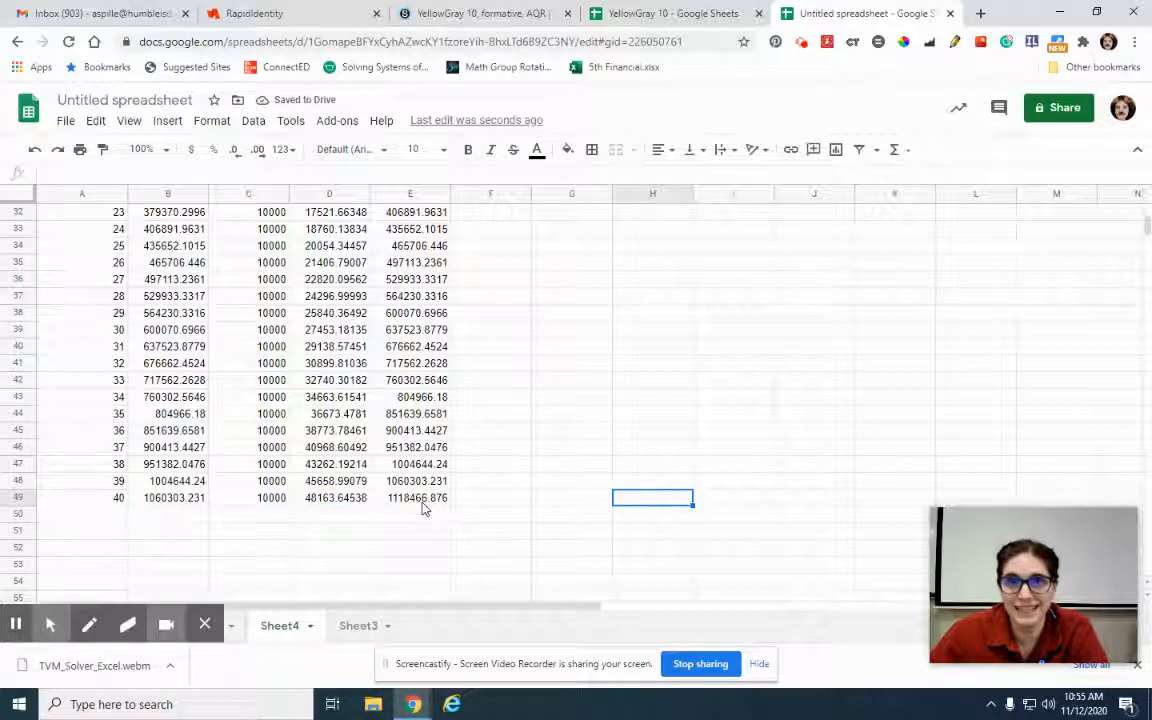
pyautogui.moveTo(400, 503)
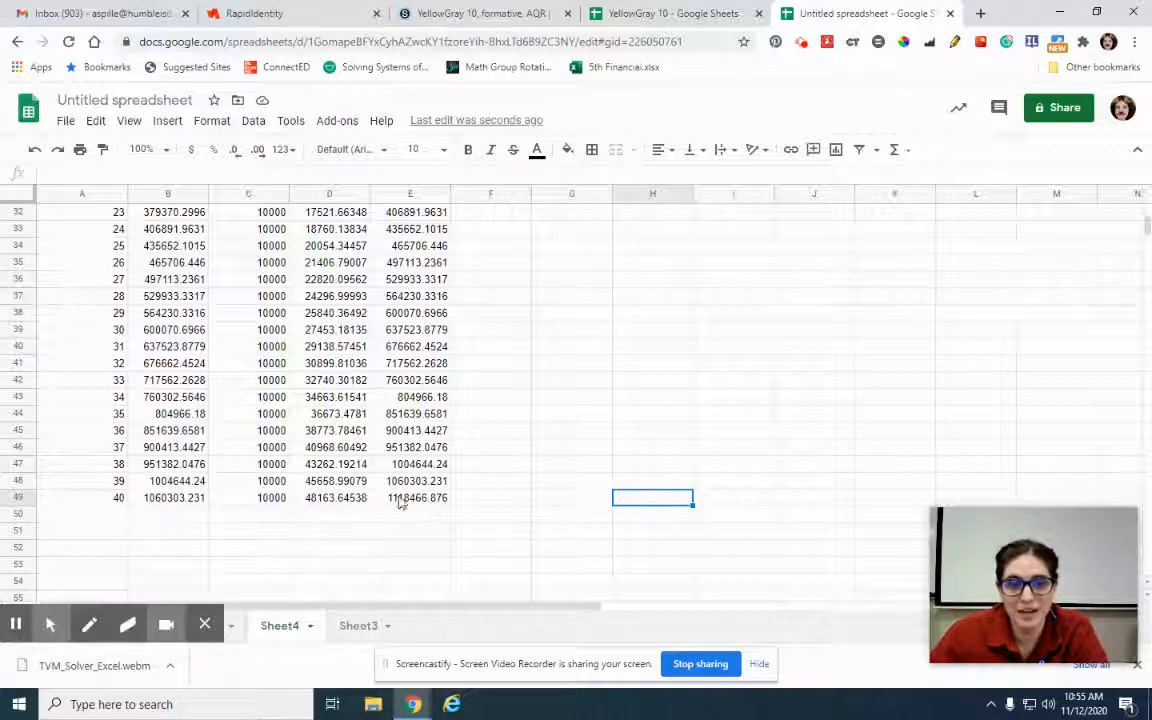
pyautogui.scroll(3)
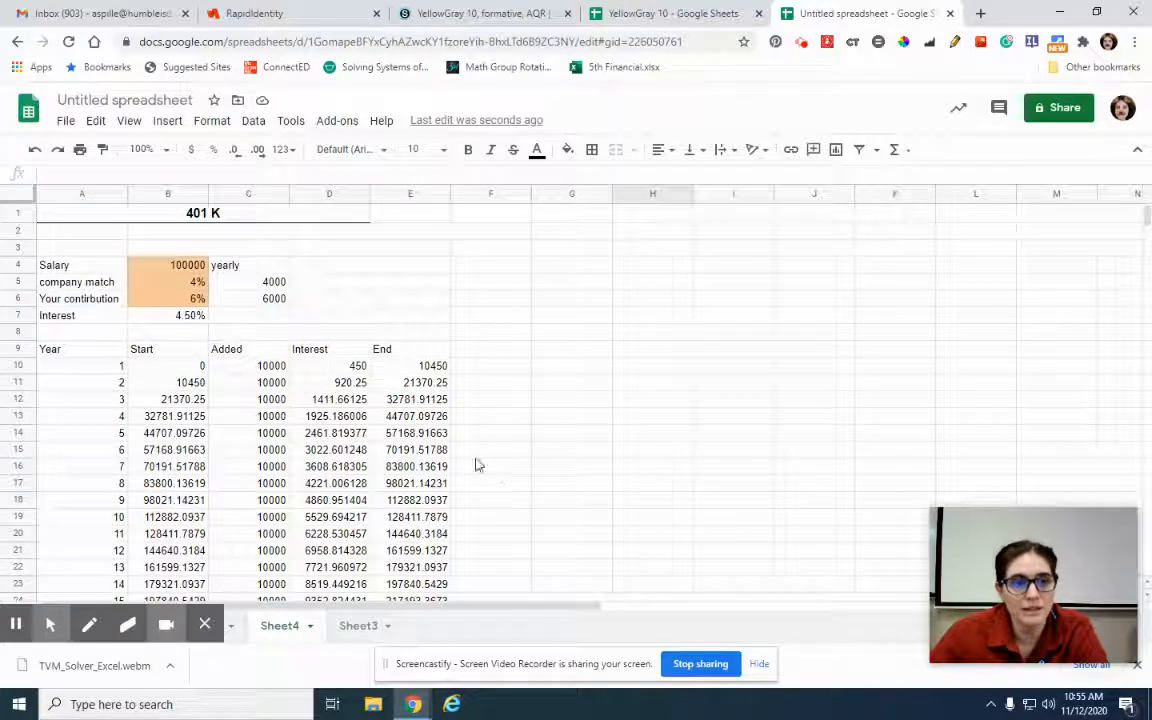
pyautogui.moveTo(253, 292)
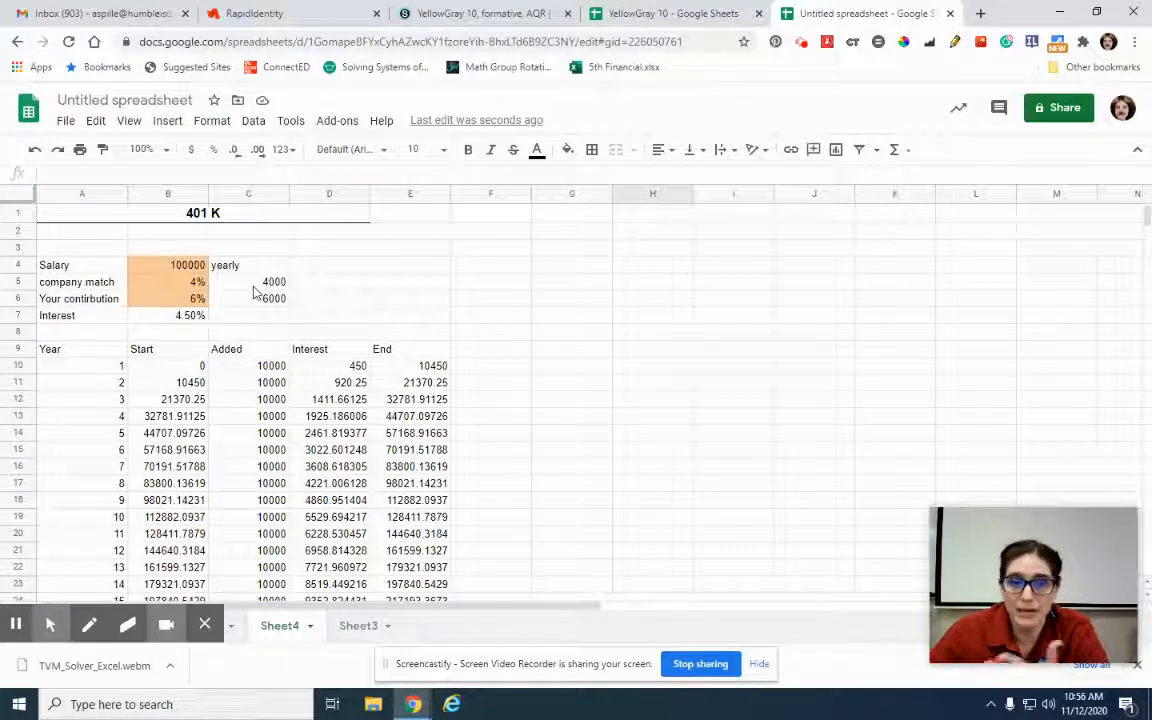
pyautogui.moveTo(258, 305)
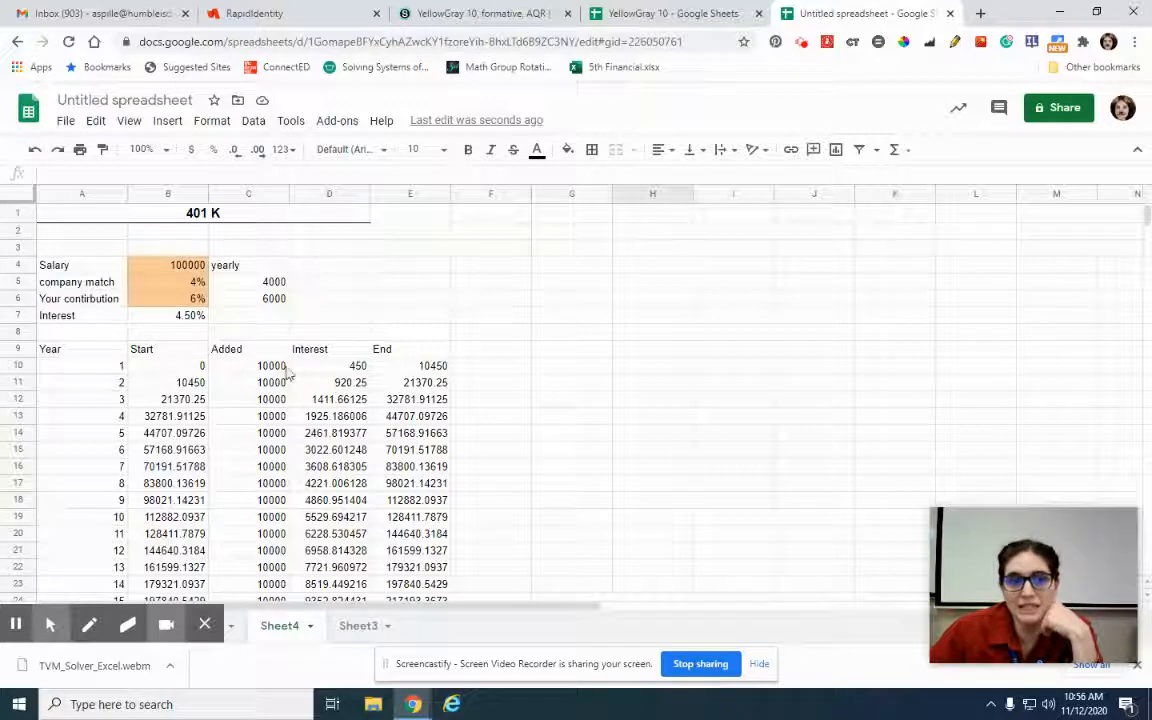
pyautogui.scroll(-3)
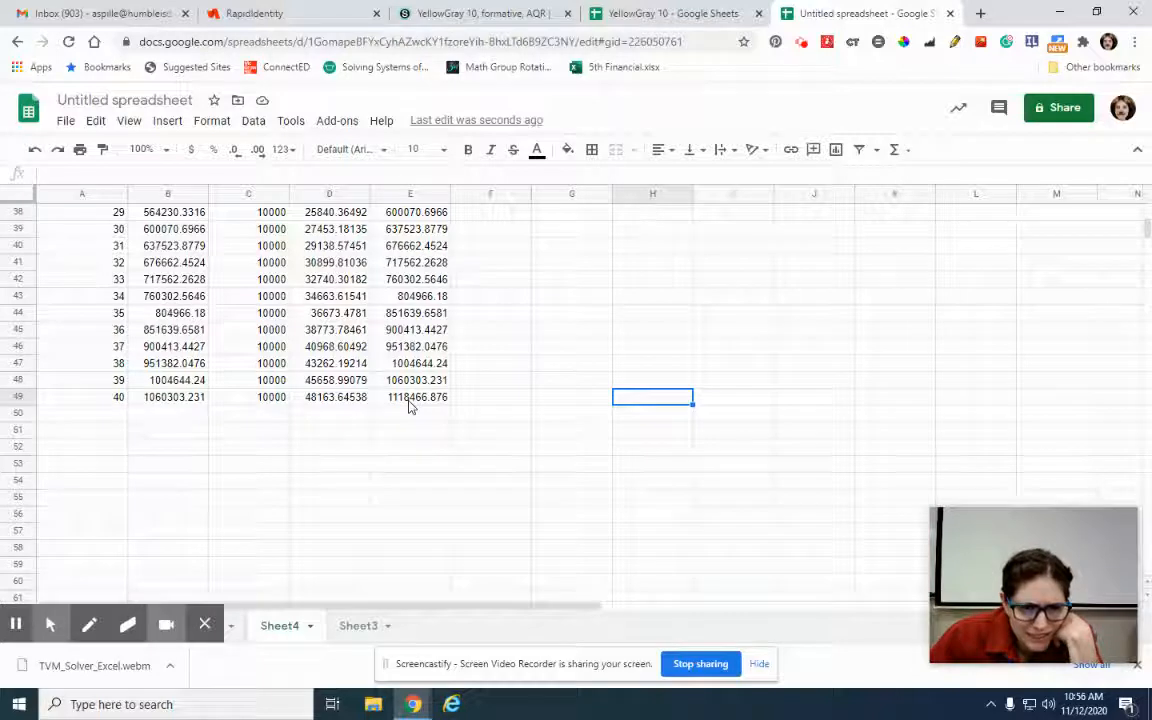
pyautogui.moveTo(400, 406)
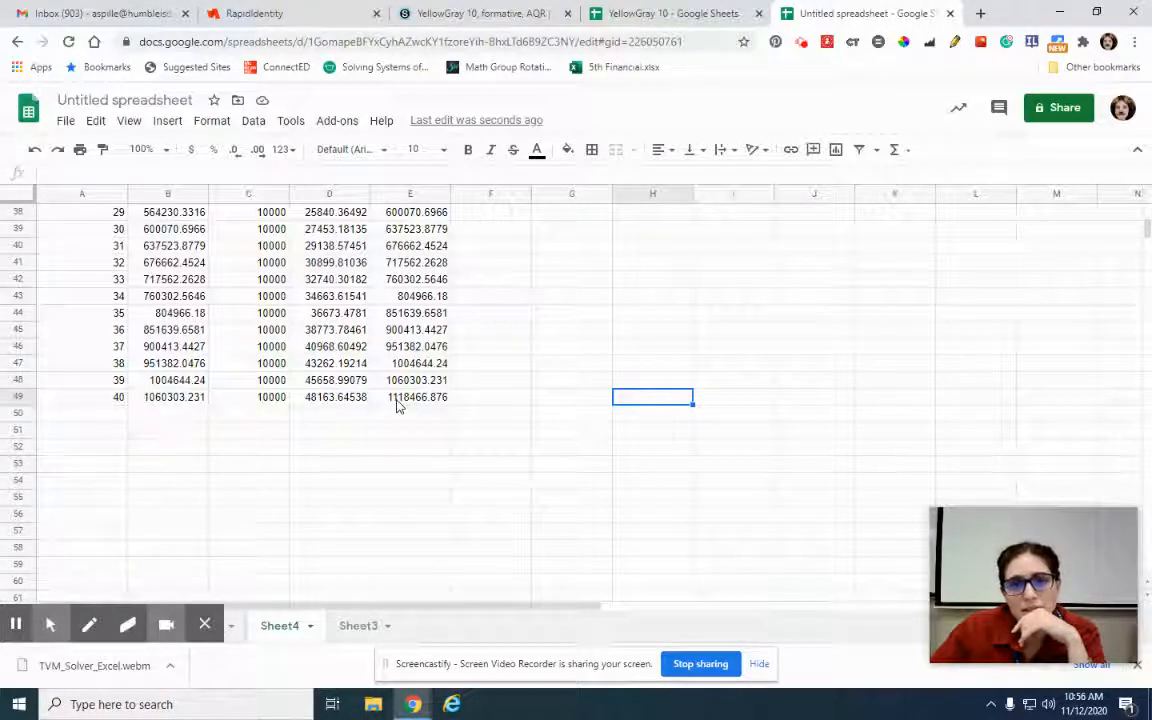
pyautogui.click(410, 397)
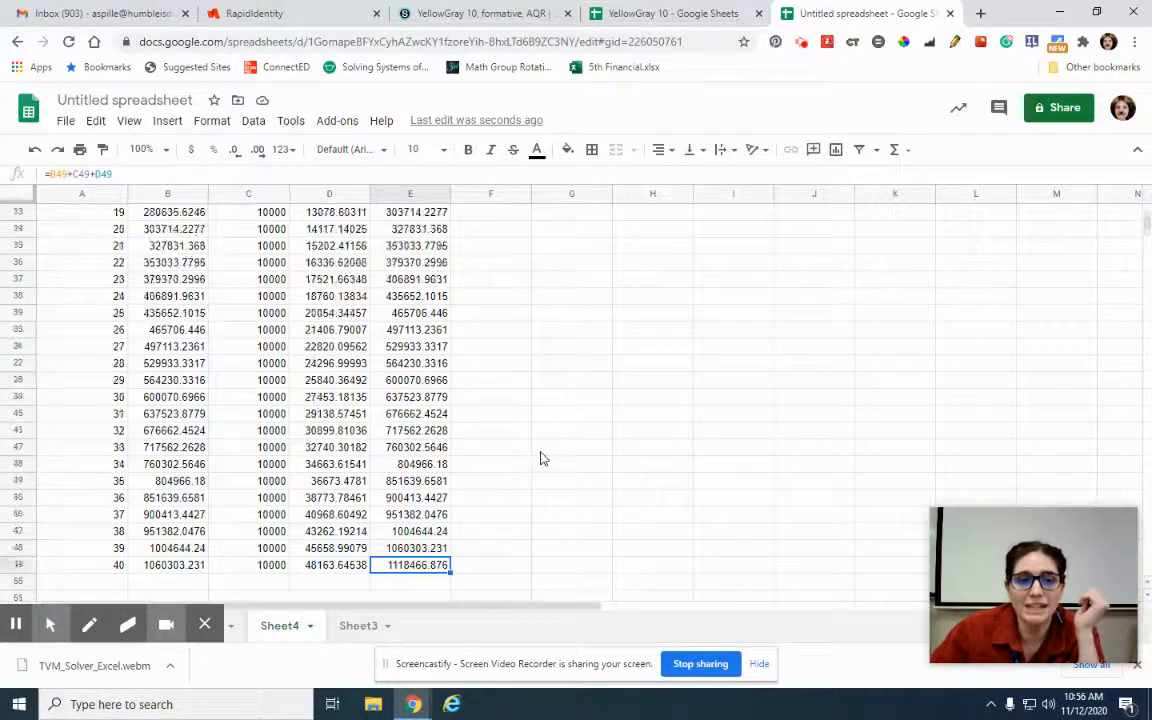
pyautogui.scroll(3)
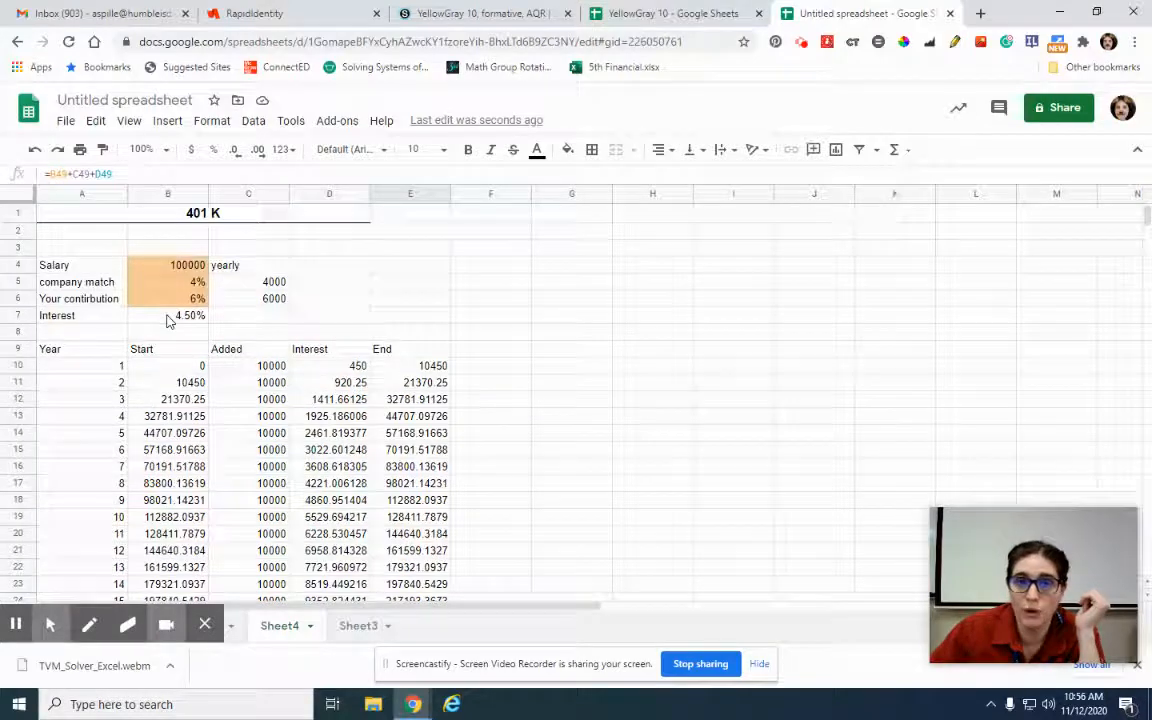
# - Change the B7 interest rate to 5.5% and confirm year 40 ends at 1441189.228
pyautogui.click(167, 315)
pyautogui.write('5.5')
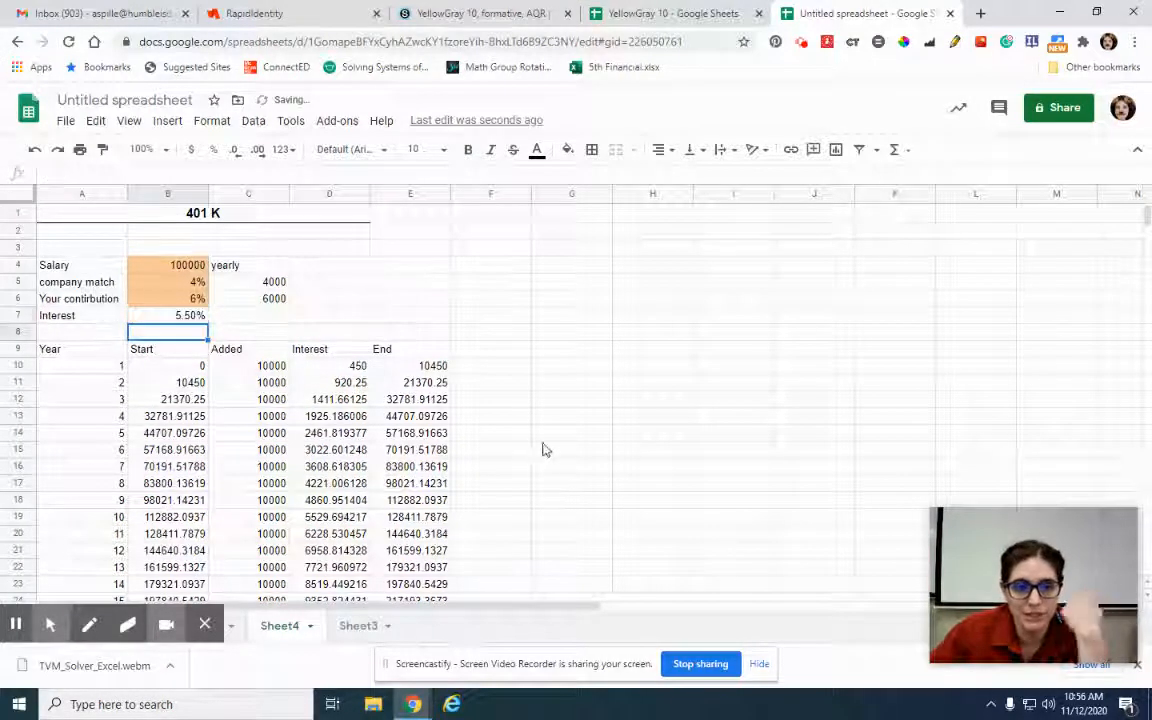
pyautogui.scroll(-3)
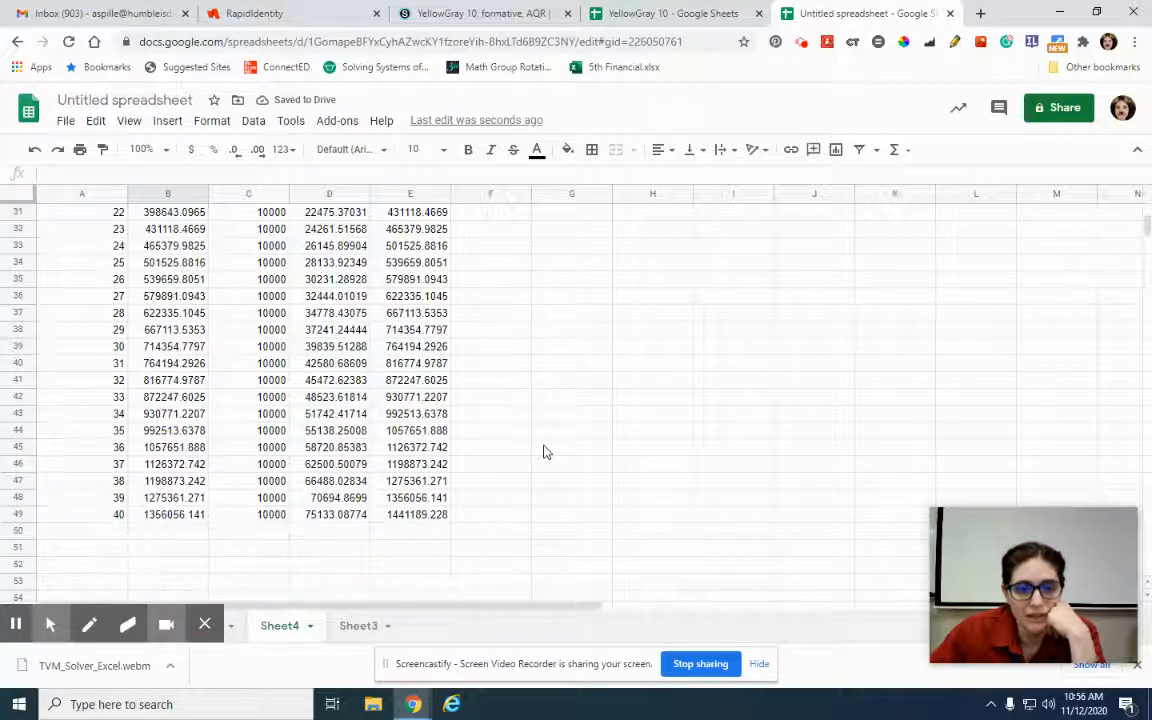
pyautogui.moveTo(396, 530)
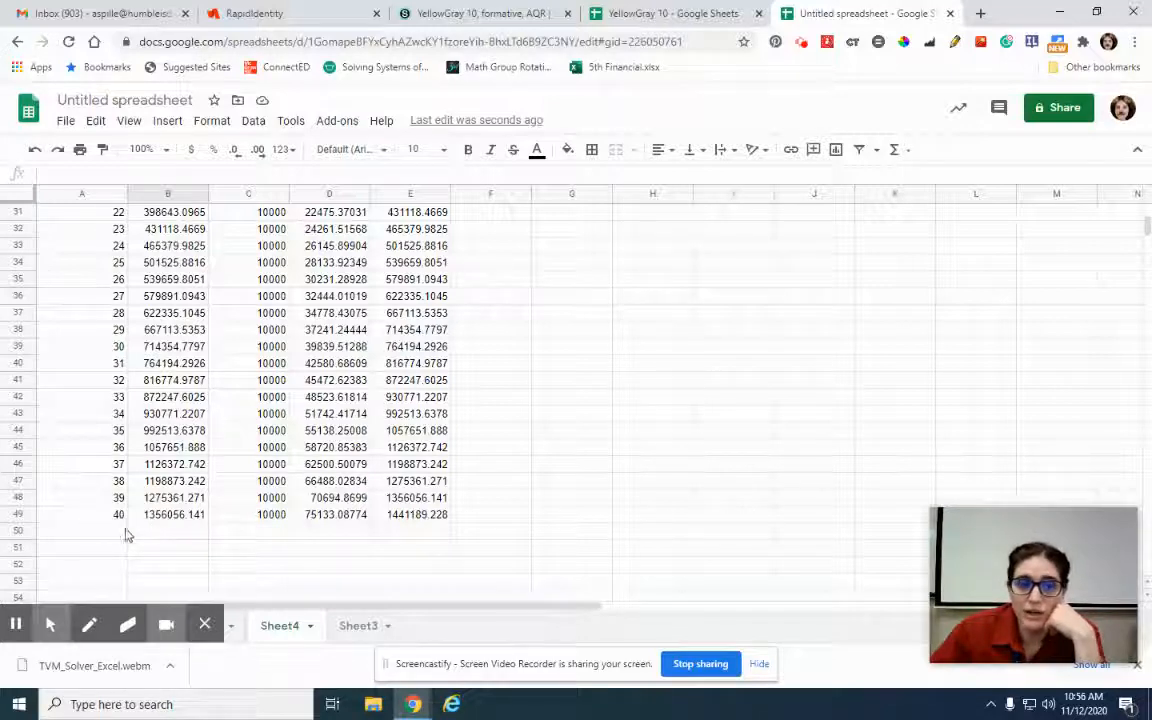
pyautogui.scroll(-3)
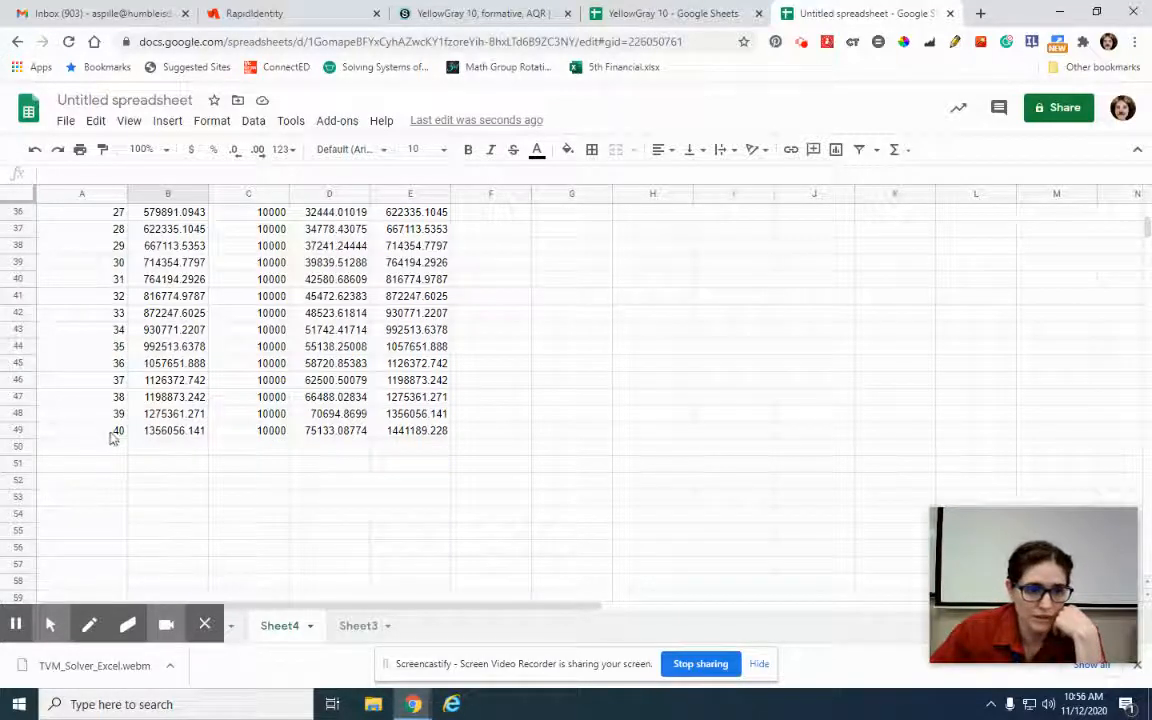
# - Fill the year numbers and Start/Added/Interest/End formulas down to row 59, reaching year 50
pyautogui.click(82, 380)
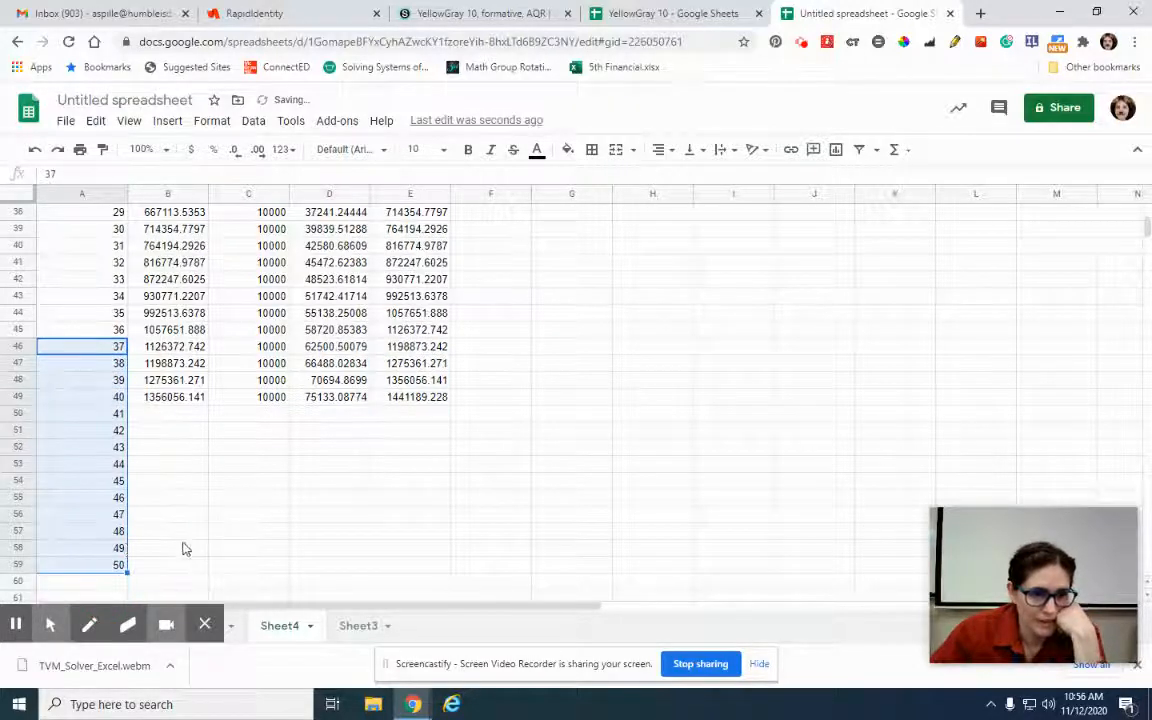
pyautogui.click(410, 397)
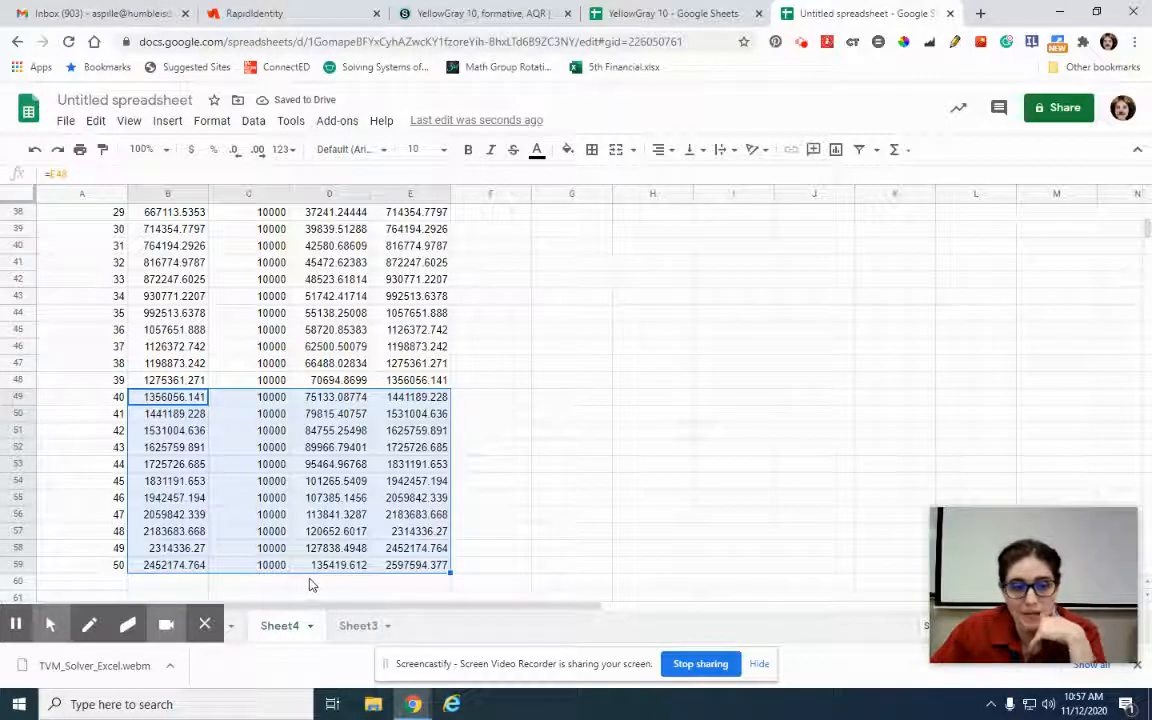
pyautogui.click(571, 531)
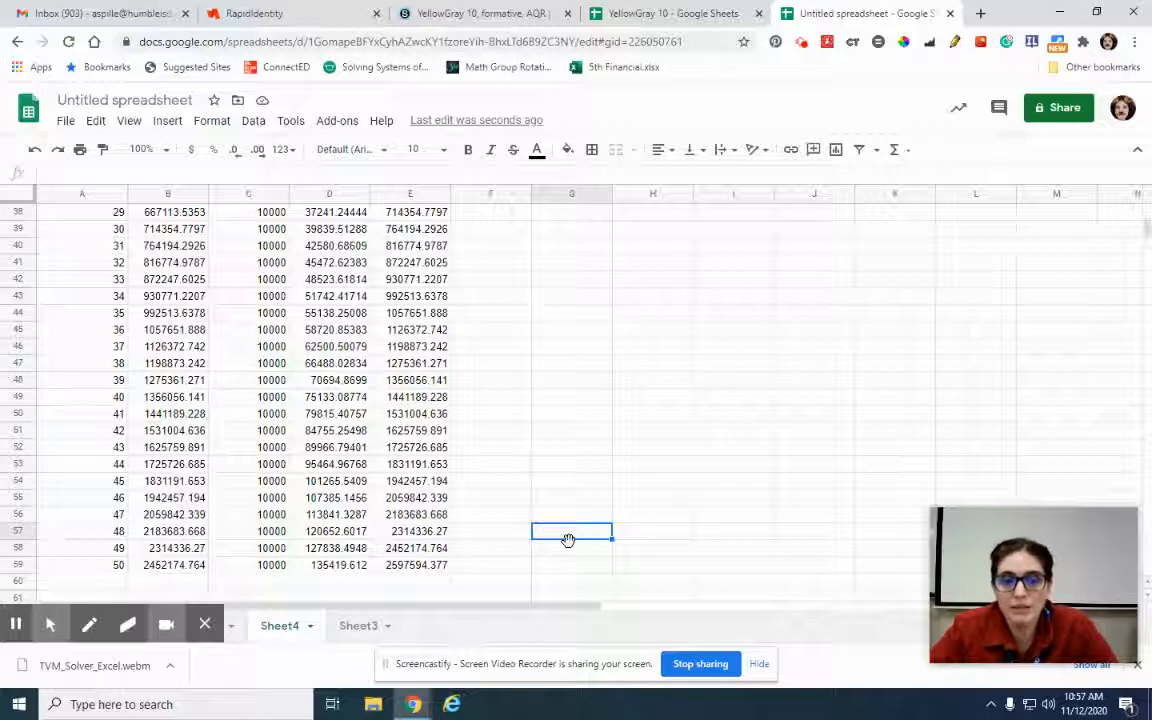
pyautogui.moveTo(495, 435)
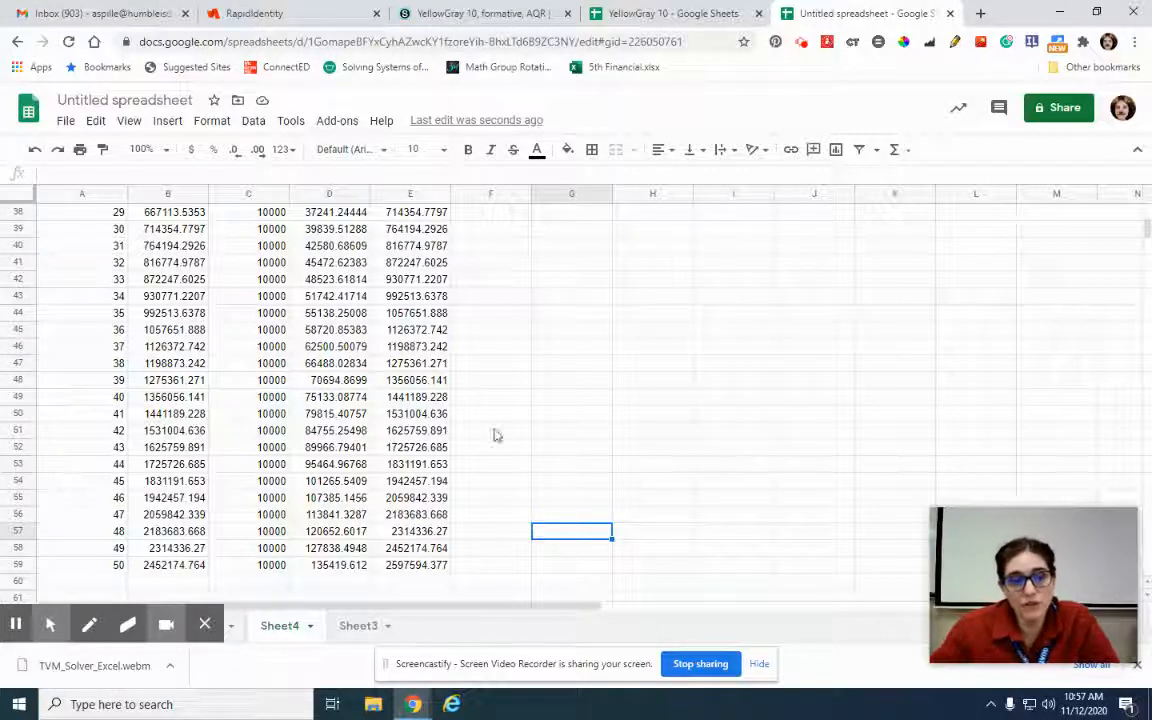
pyautogui.moveTo(350, 548)
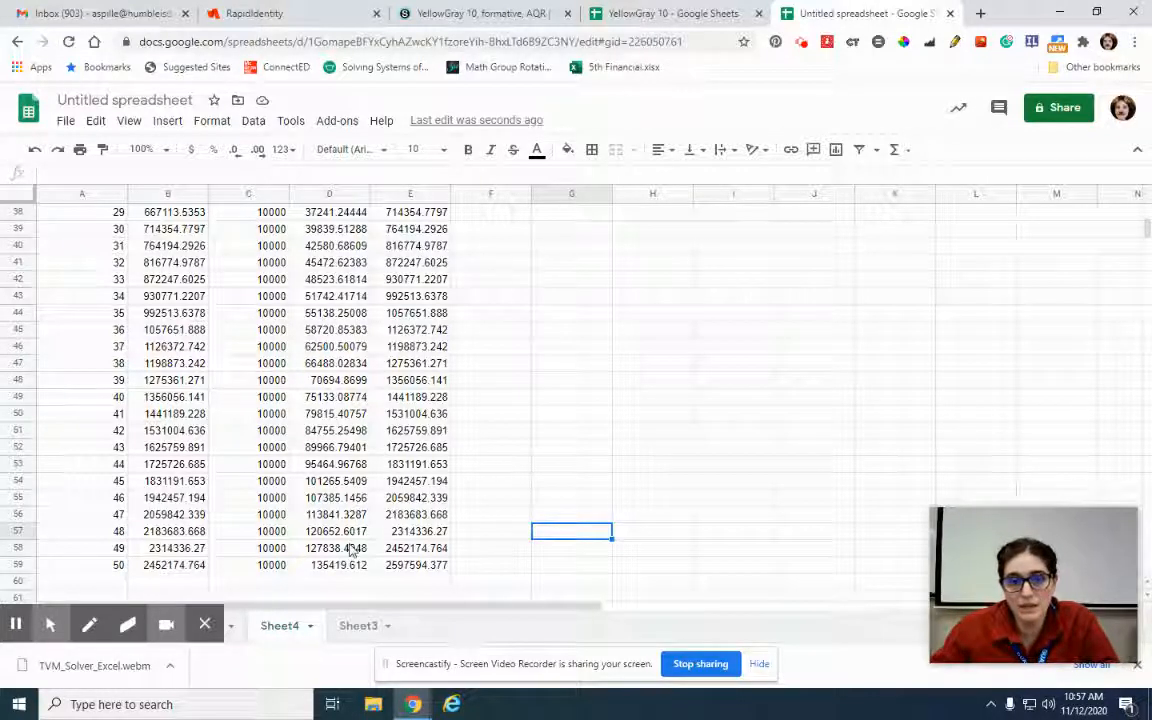
pyautogui.moveTo(490, 597)
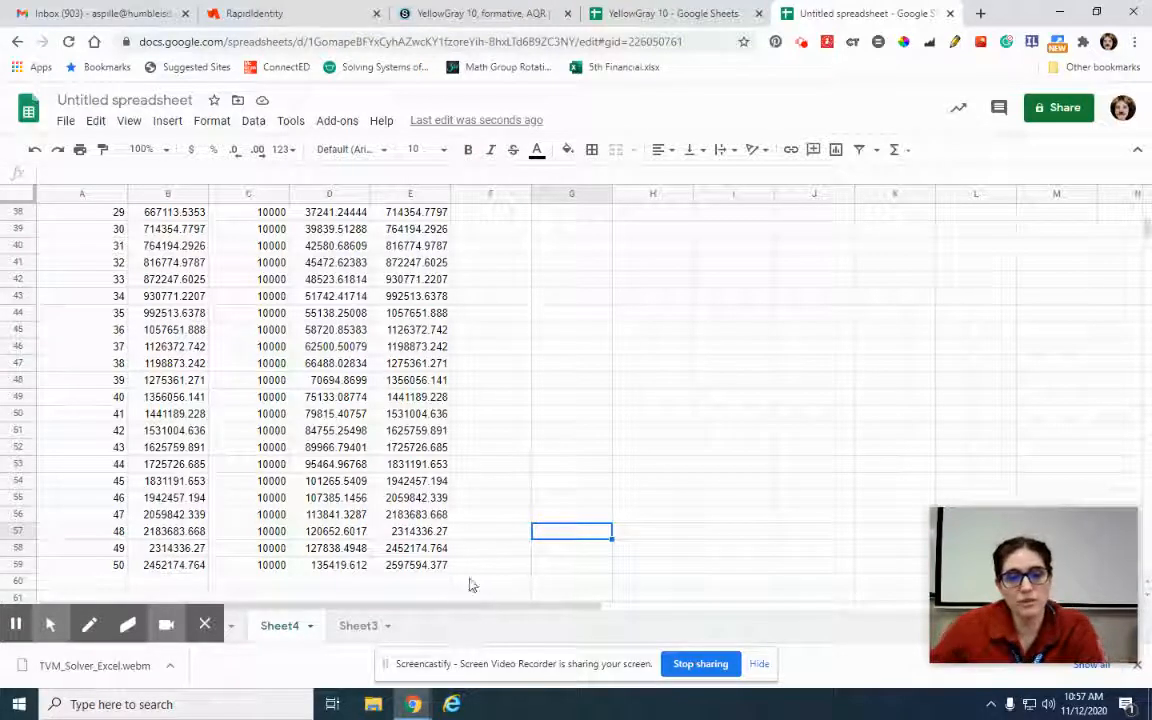
pyautogui.moveTo(399, 577)
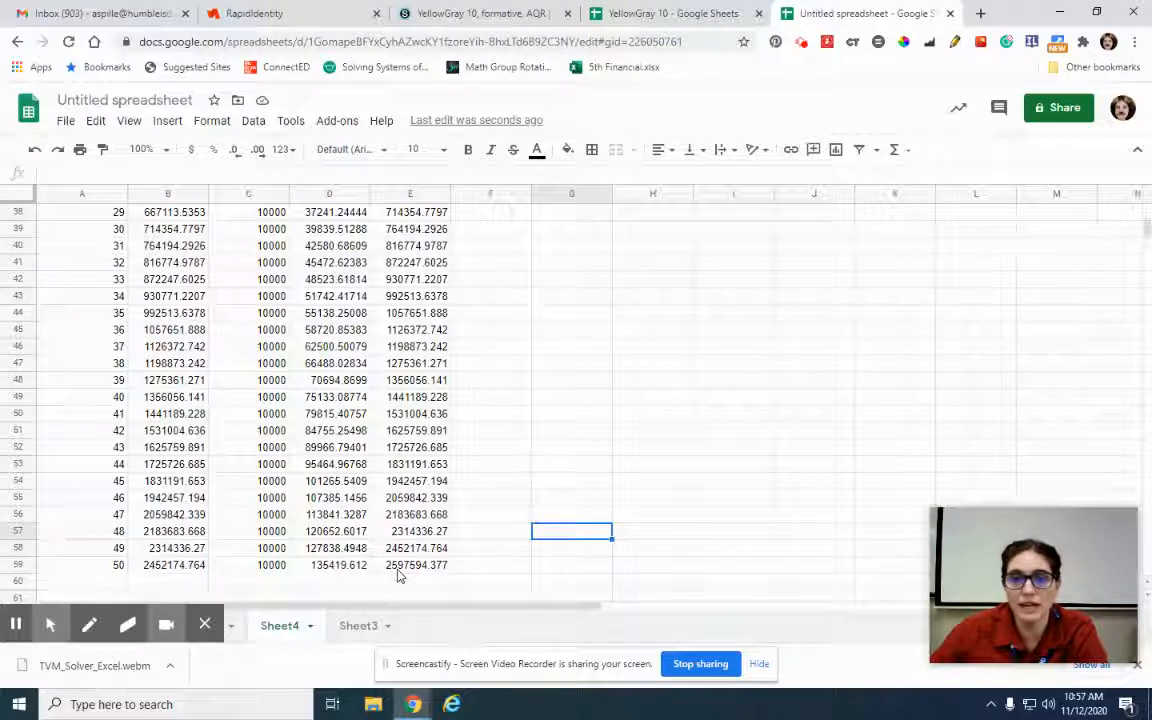
pyautogui.scroll(3)
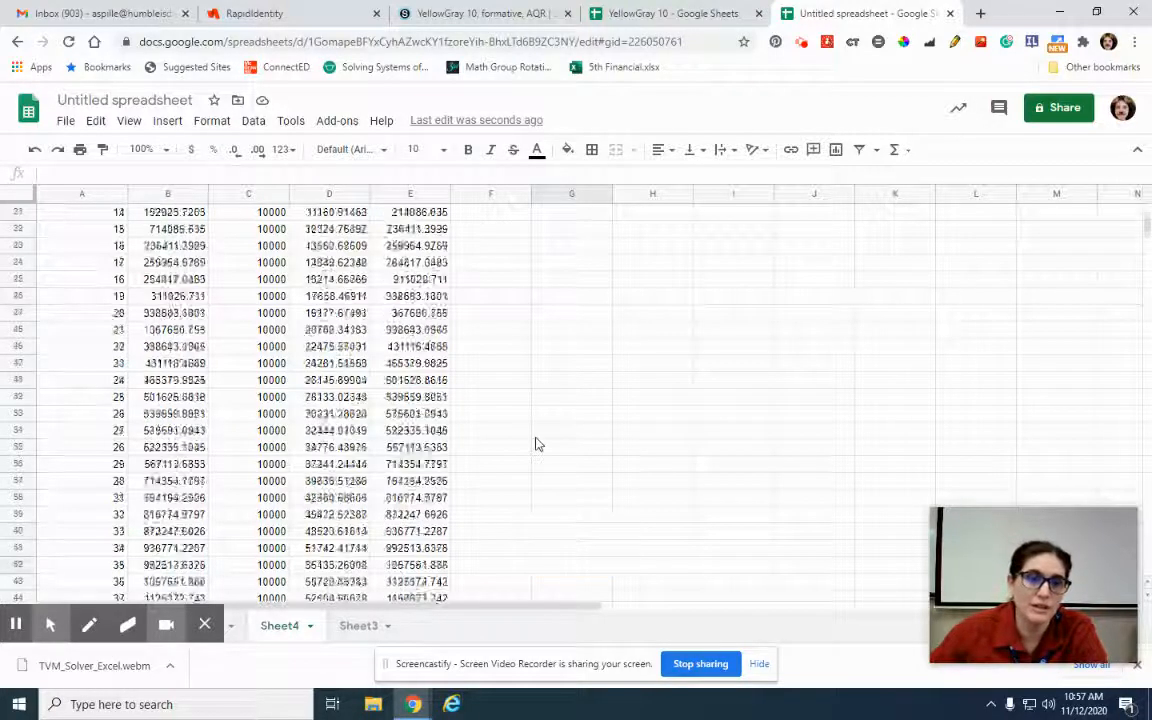
pyautogui.scroll(3)
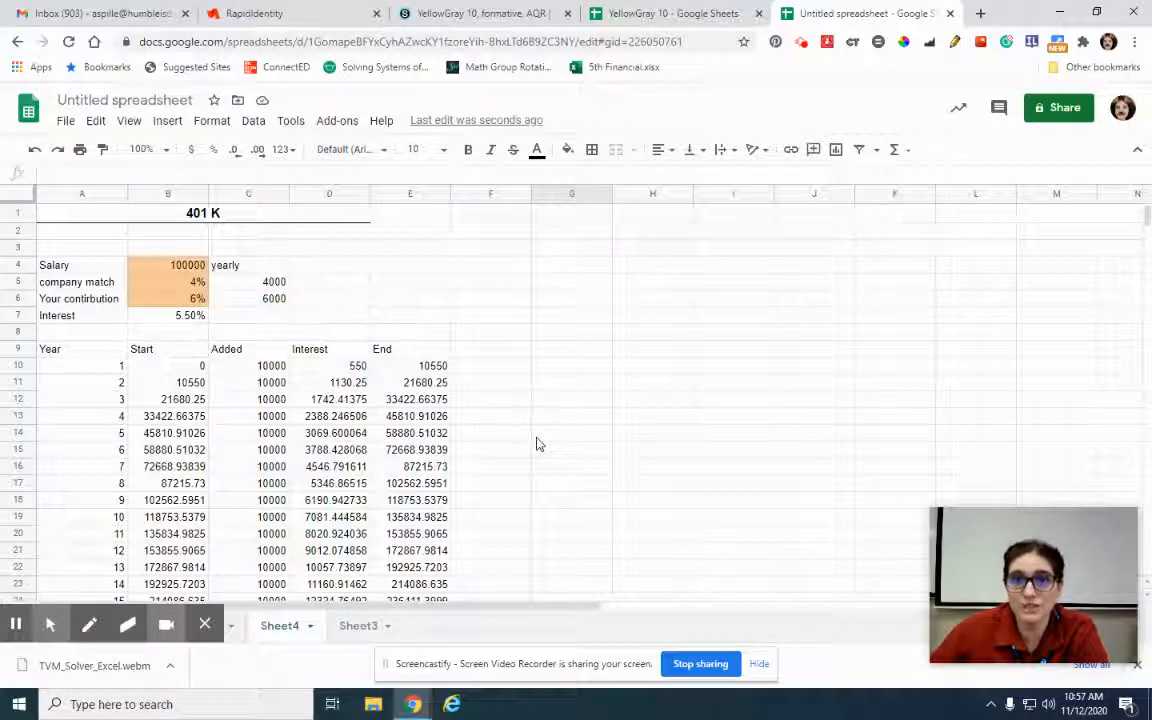
pyautogui.moveTo(490, 424)
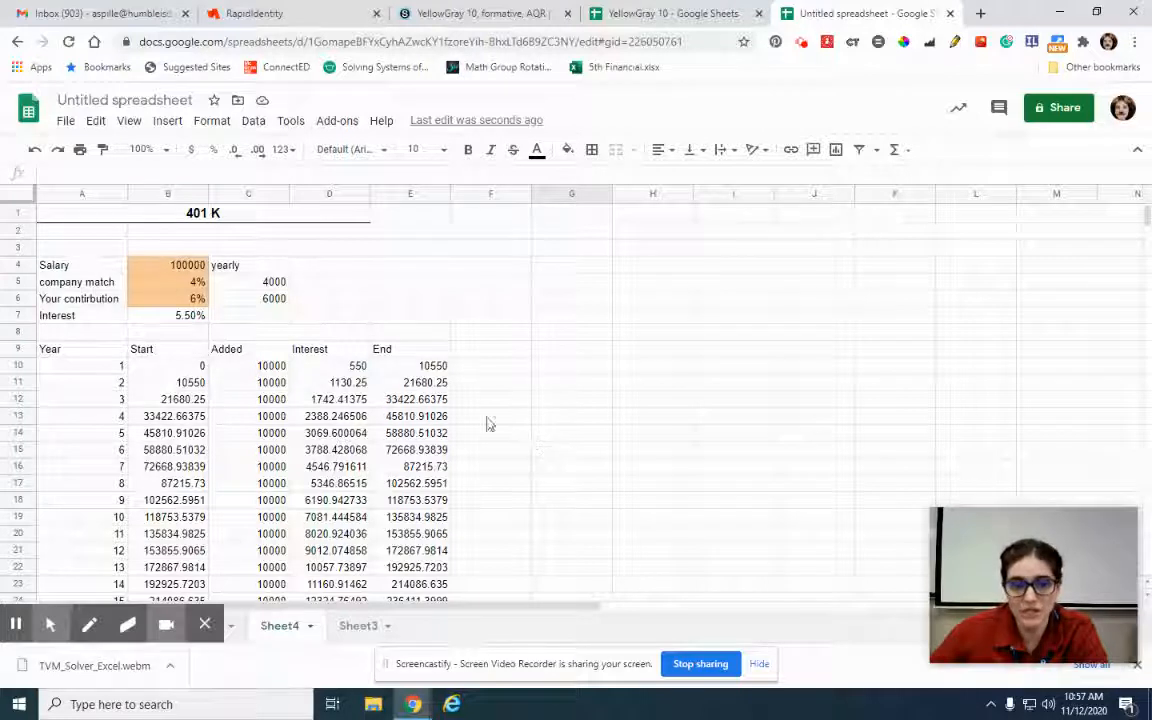